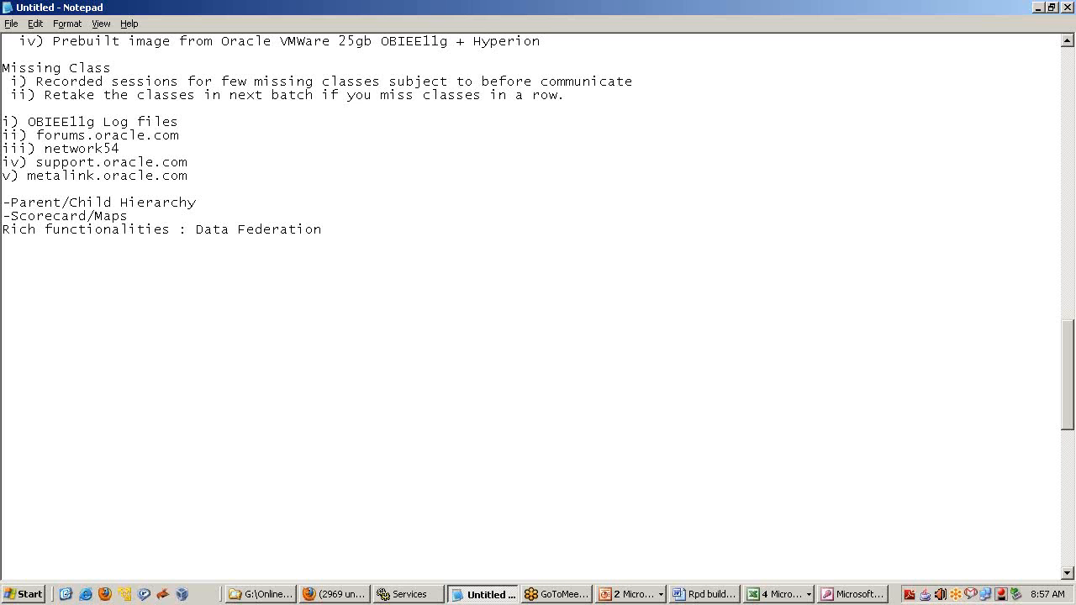
# - Append '[Connect to data sources without the need of ETL]' to Data Federation and begin an indented line
pyautogui.write('[Connect to')
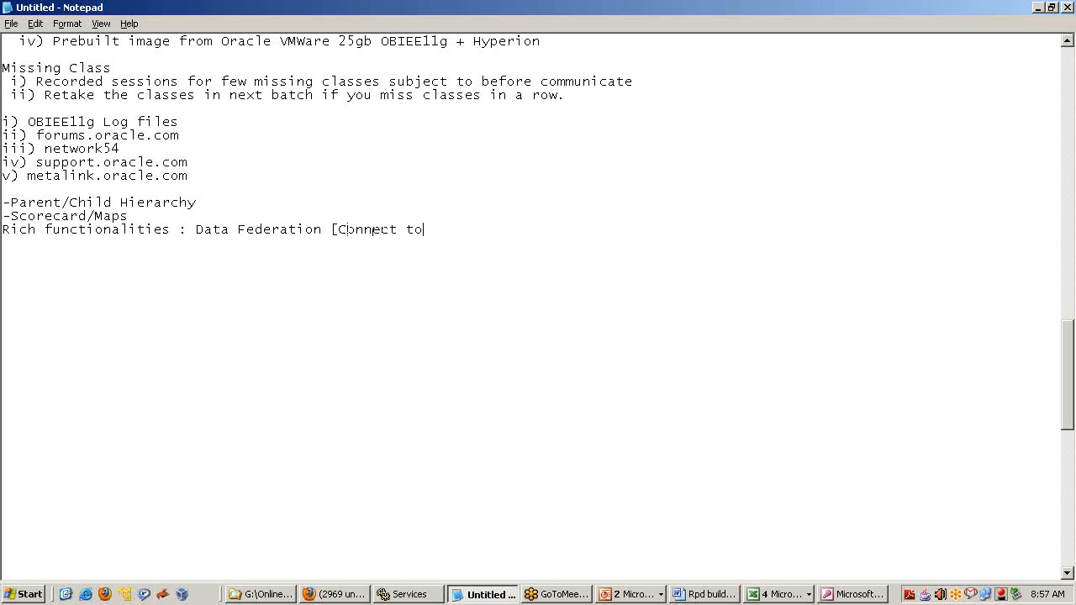
pyautogui.write('data sources')
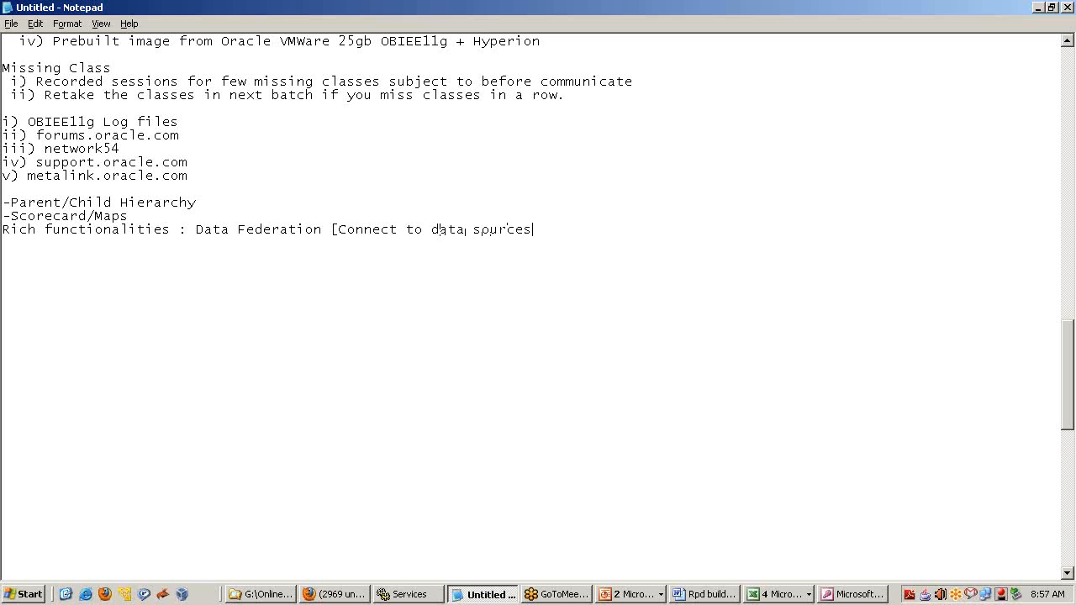
pyautogui.write('withou')
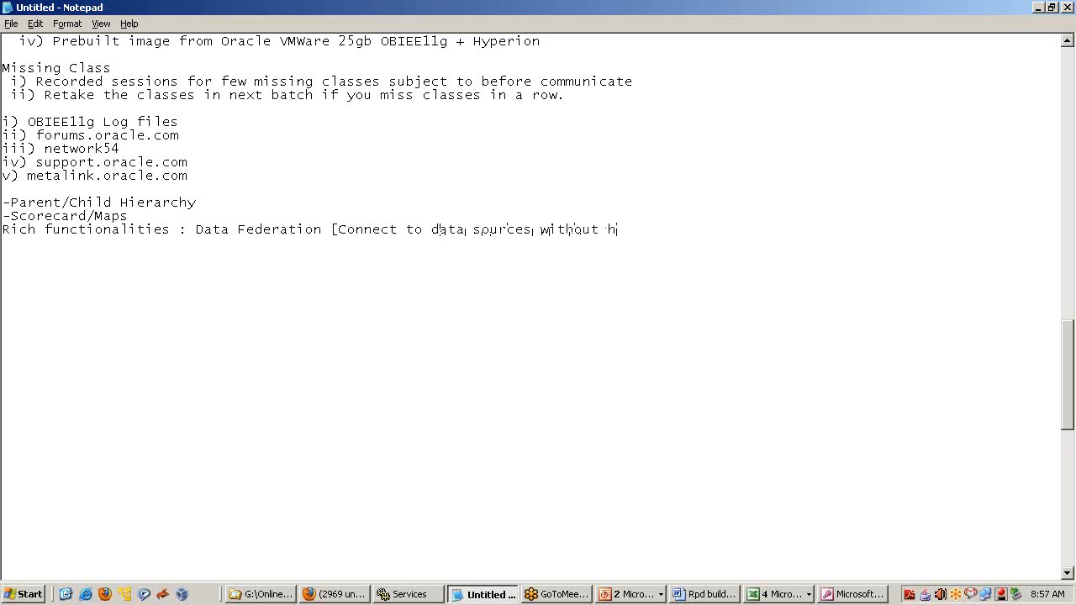
pyautogui.write('the need of')
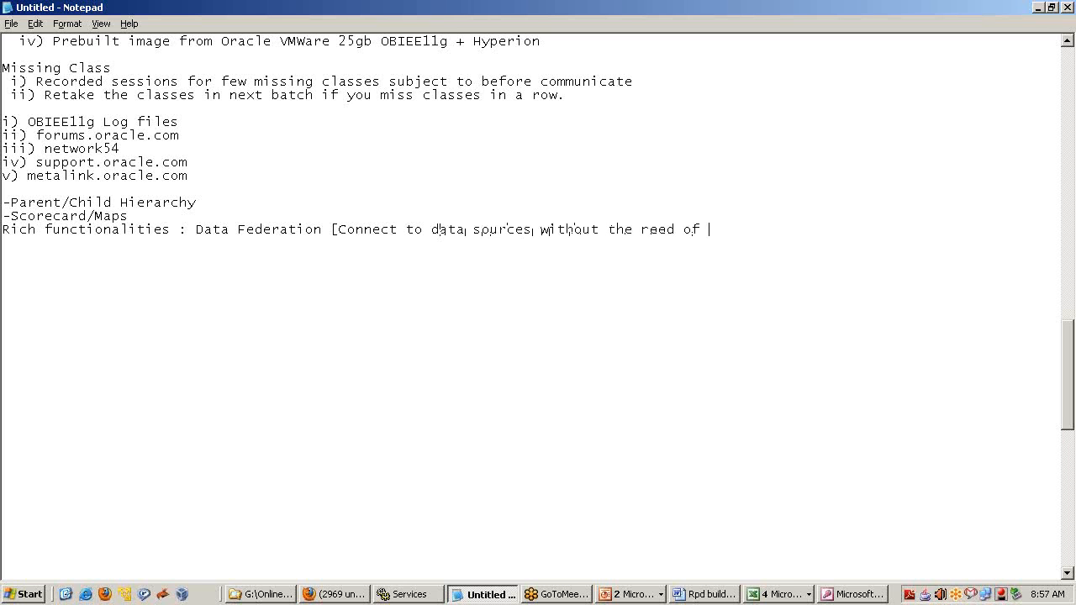
pyautogui.write('ETL]')
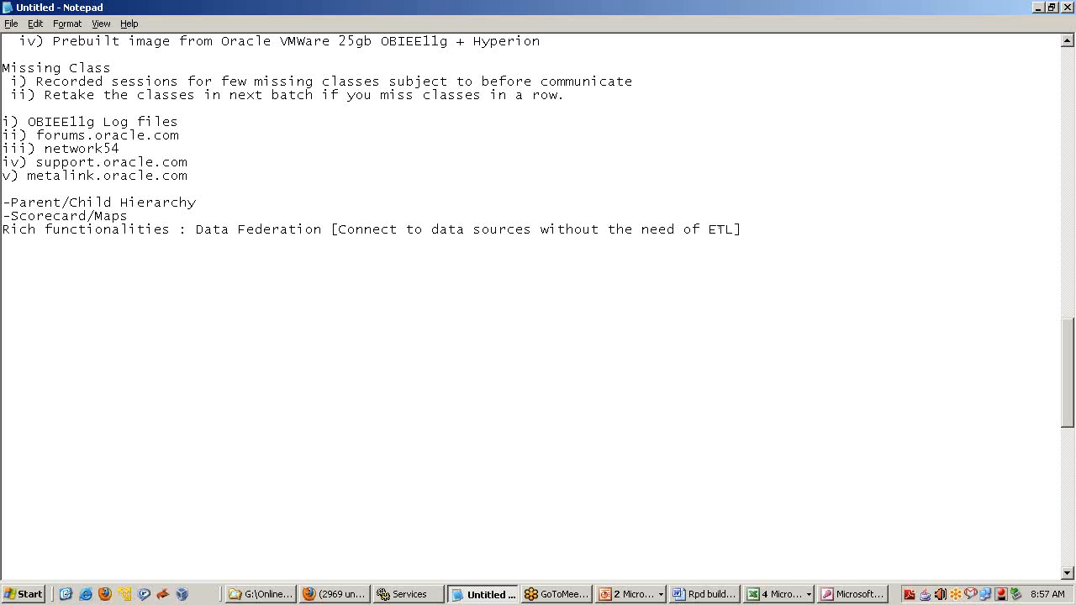
pyautogui.write('i)')
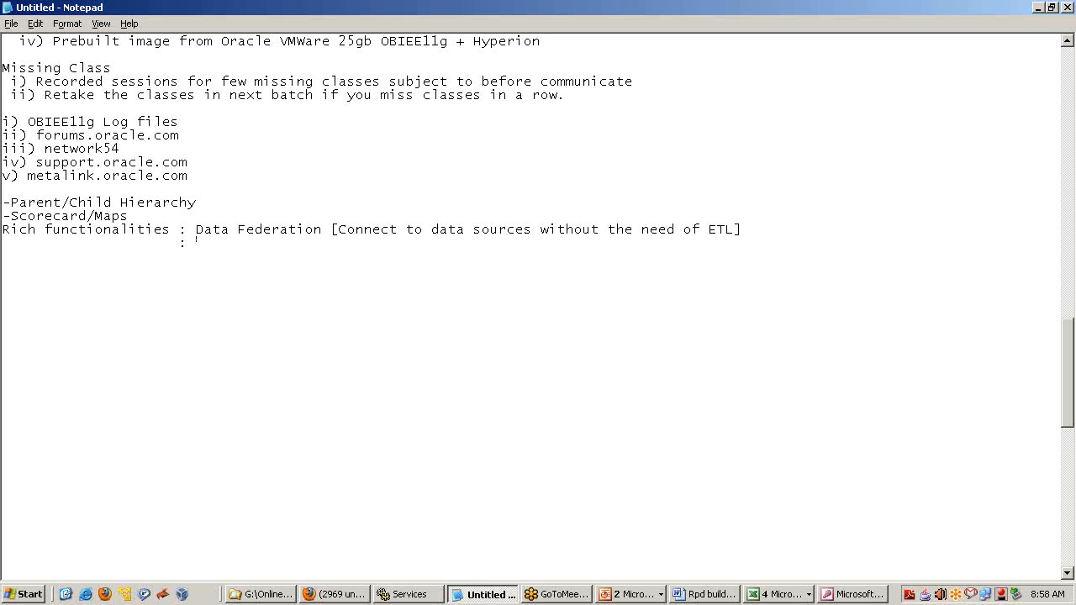
# - Add the indented line 'Able to idetify and create optimum.' under Rich functionalities
pyautogui.write('Ooptib')
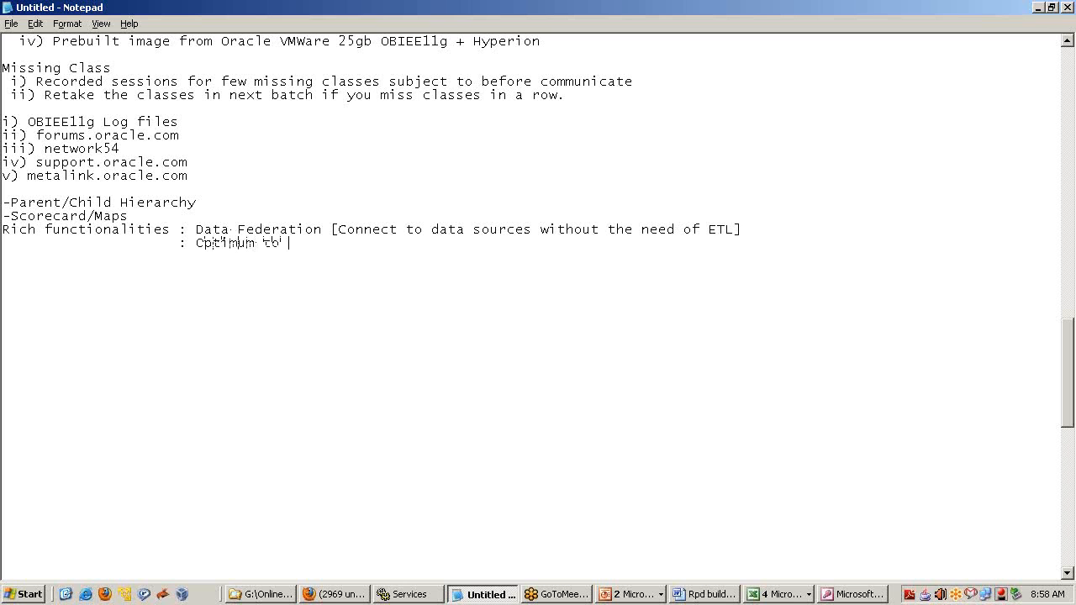
pyautogui.write('ild')
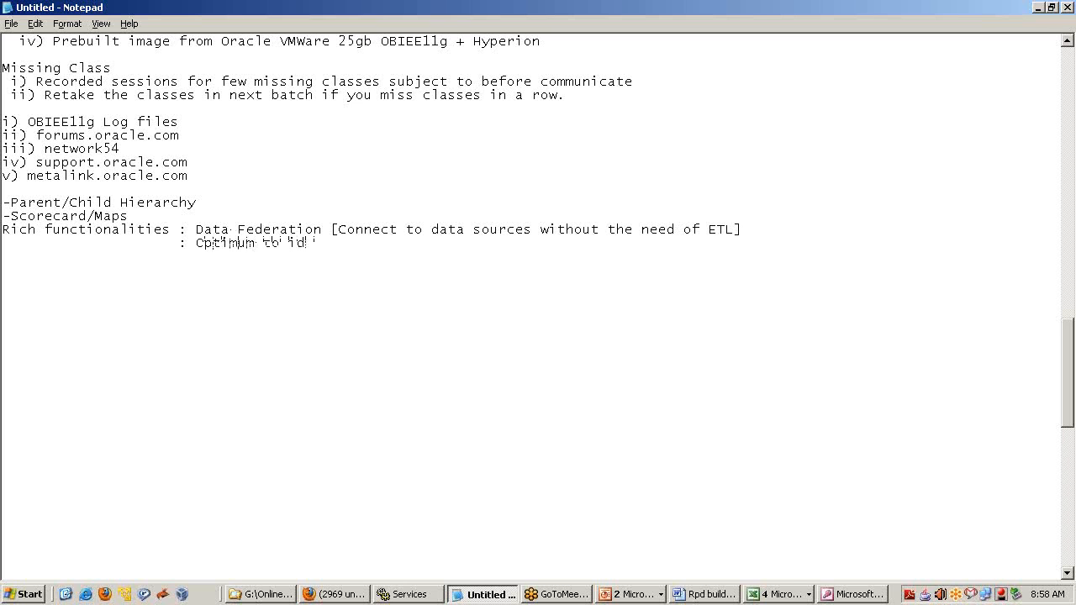
pyautogui.write('Optimum to idetify ah')
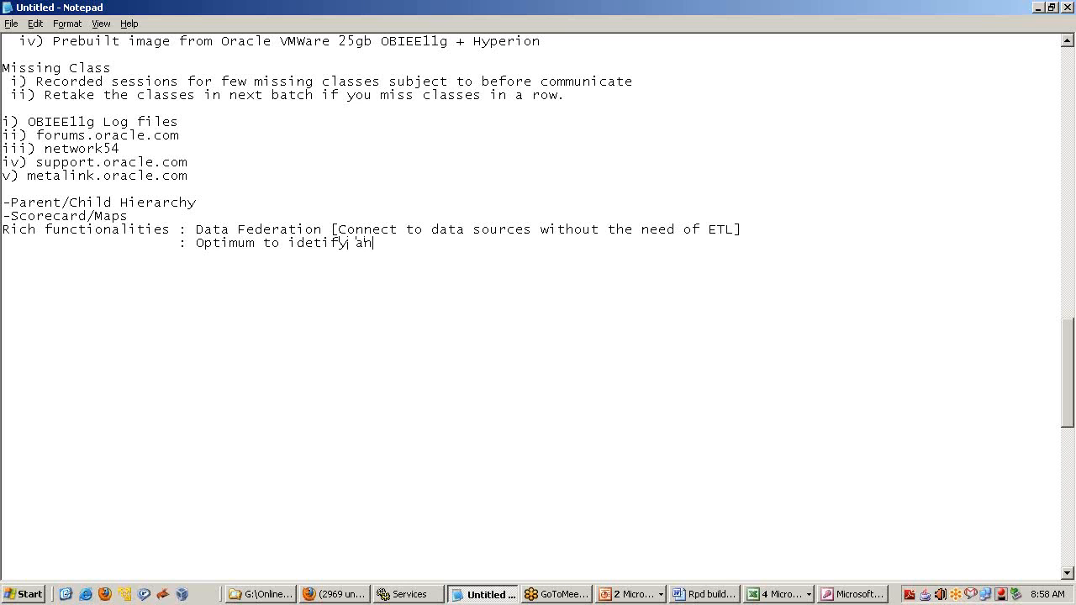
pyautogui.write('nd create')
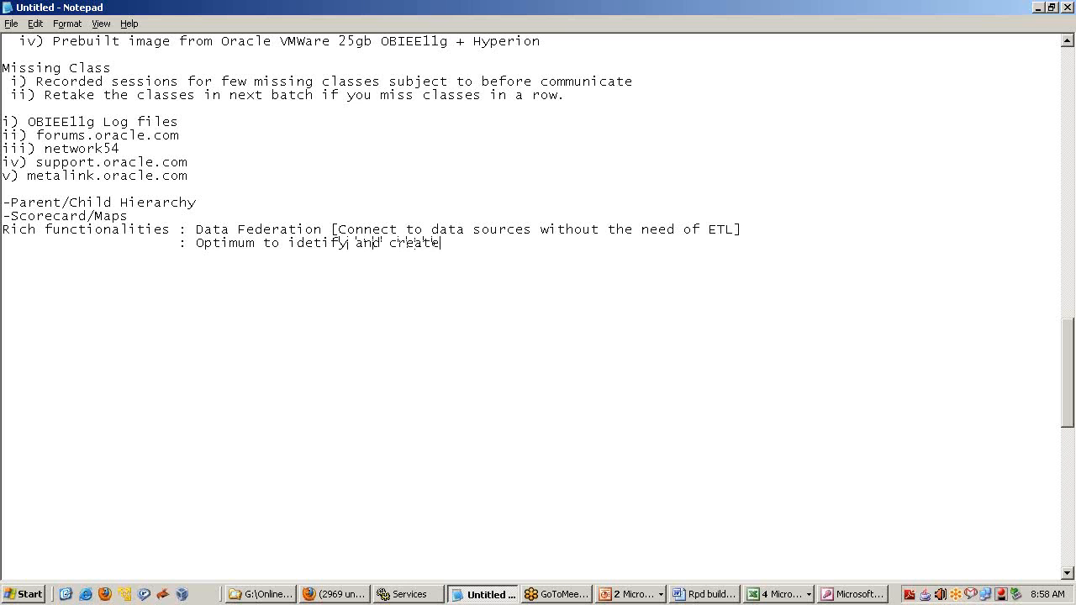
pyautogui.write('opti')
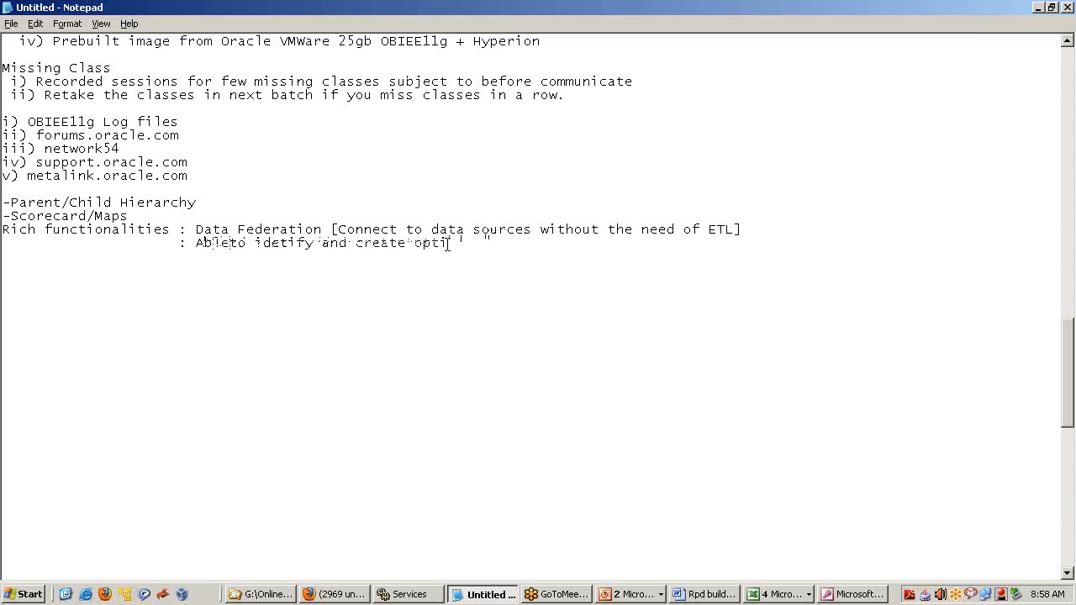
pyautogui.write('mum')
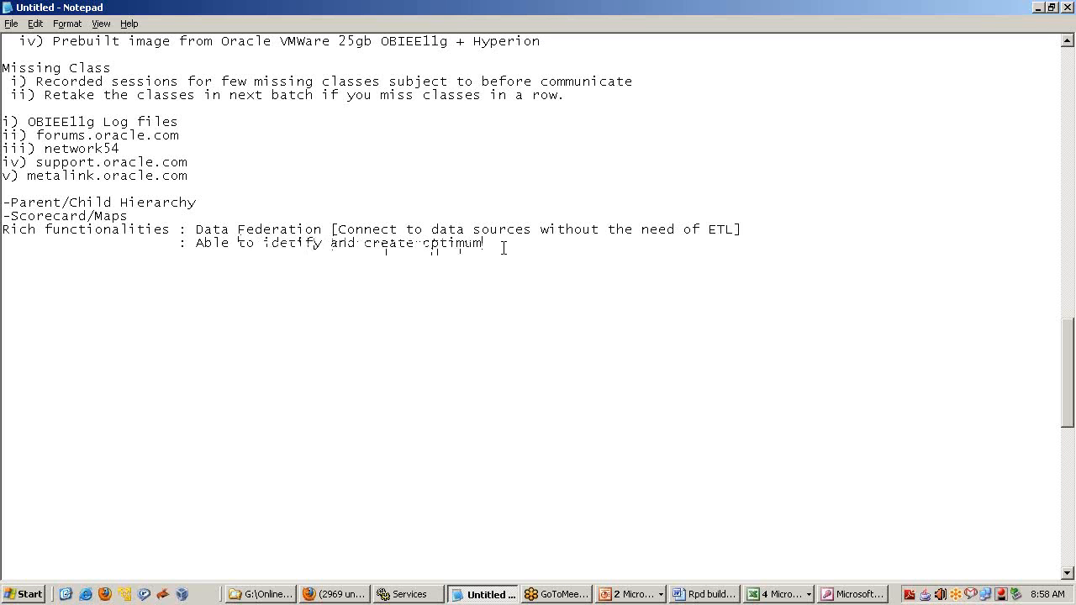
pyautogui.write('.')
pyautogui.write('-')
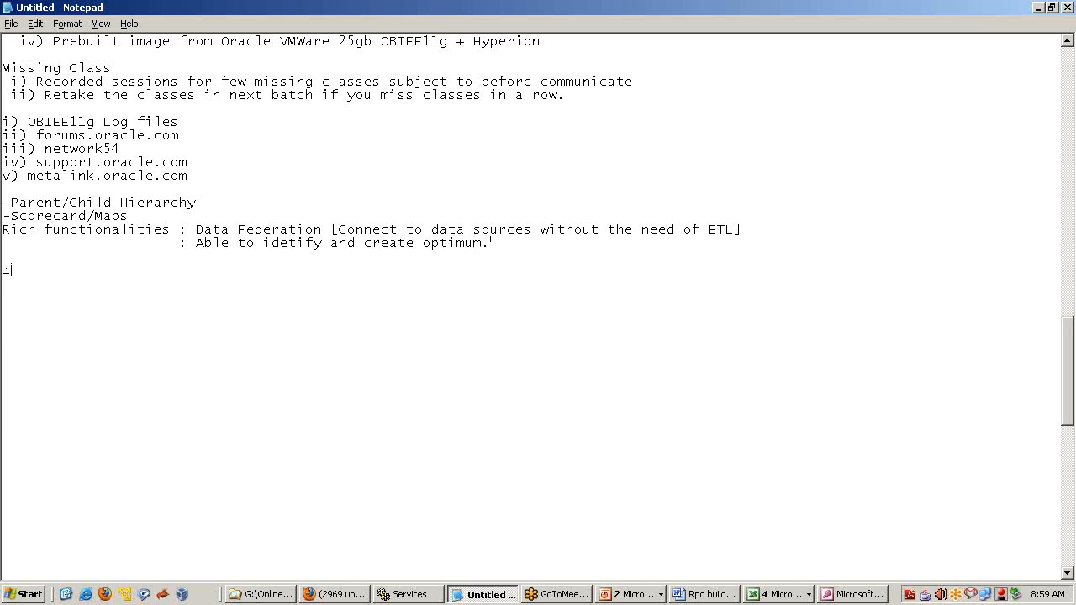
# - Add an 'Information Supply' heading to the notes
pyautogui.write('Imform')
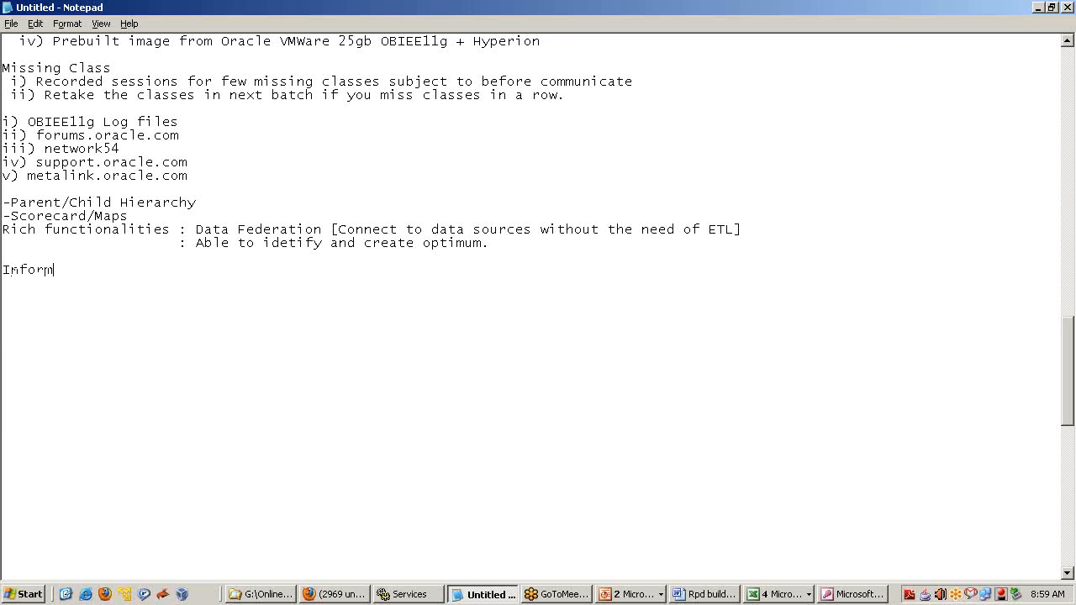
pyautogui.write('ation Su')
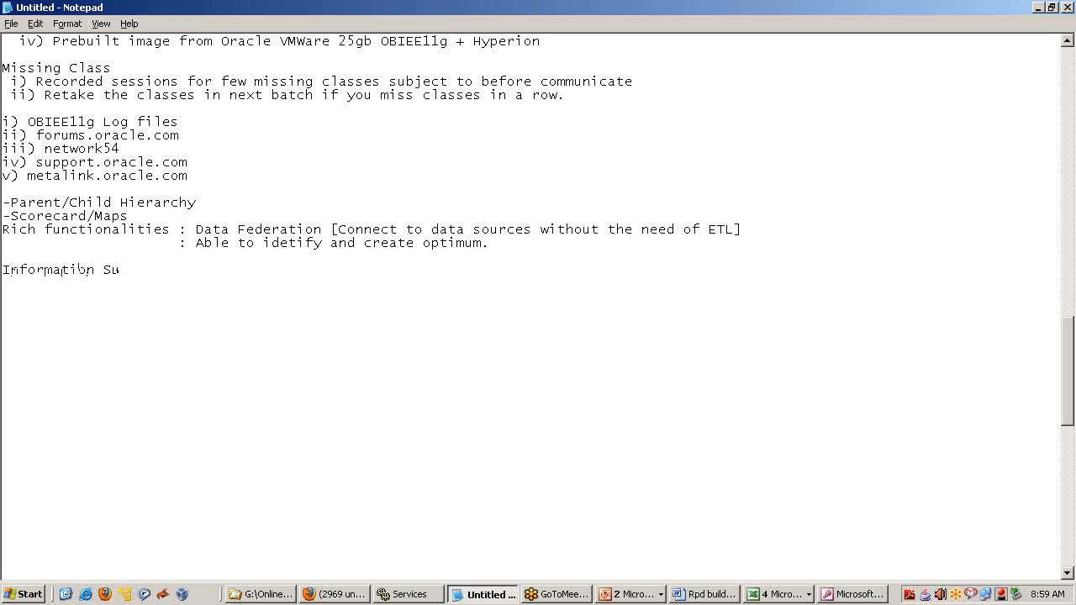
pyautogui.write('ply')
pyautogui.write('i) O')
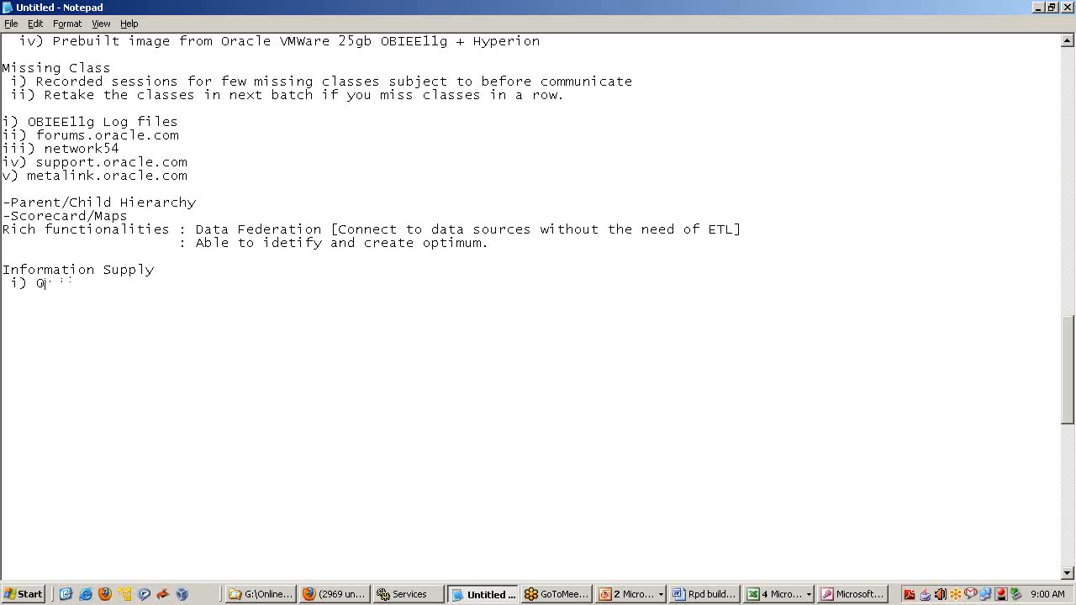
# - List the first item 'i) Push [Report bursting]' under Information Supply
pyautogui.write('ush [')
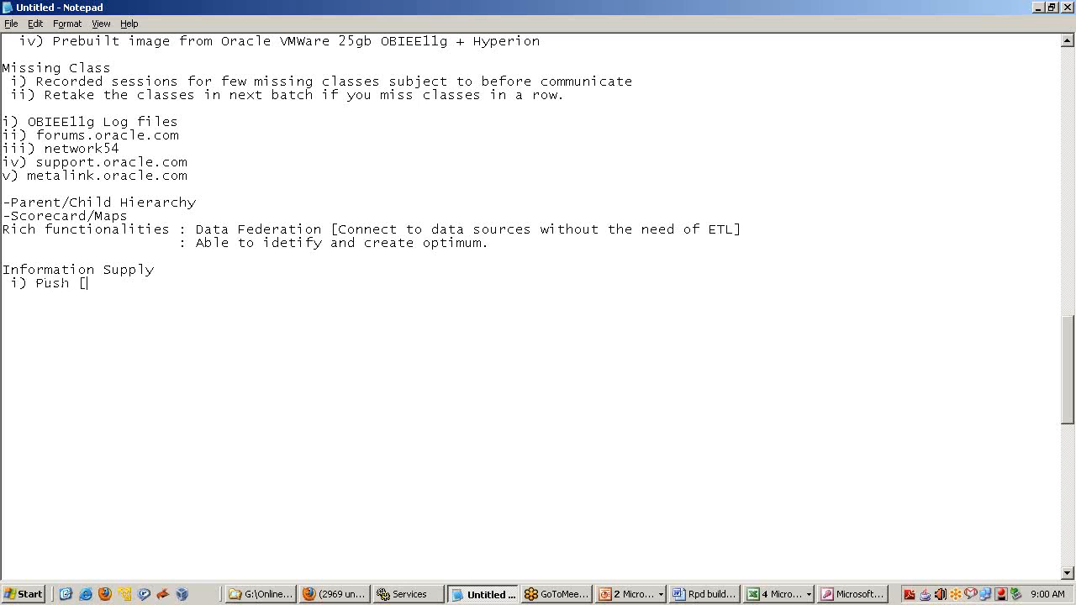
pyautogui.write("Report' o")
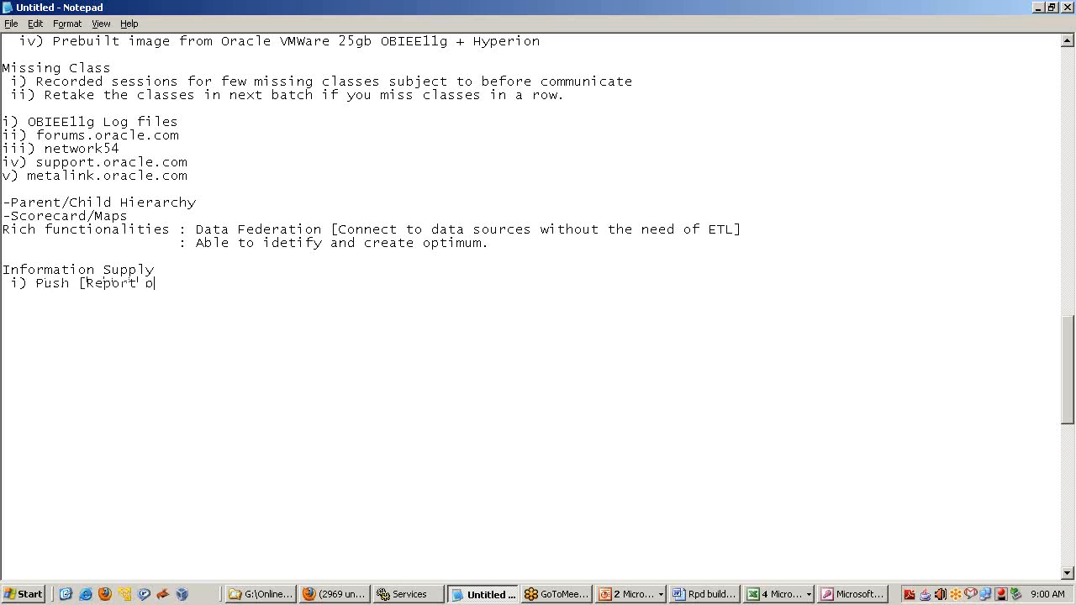
pyautogui.write('ursting')
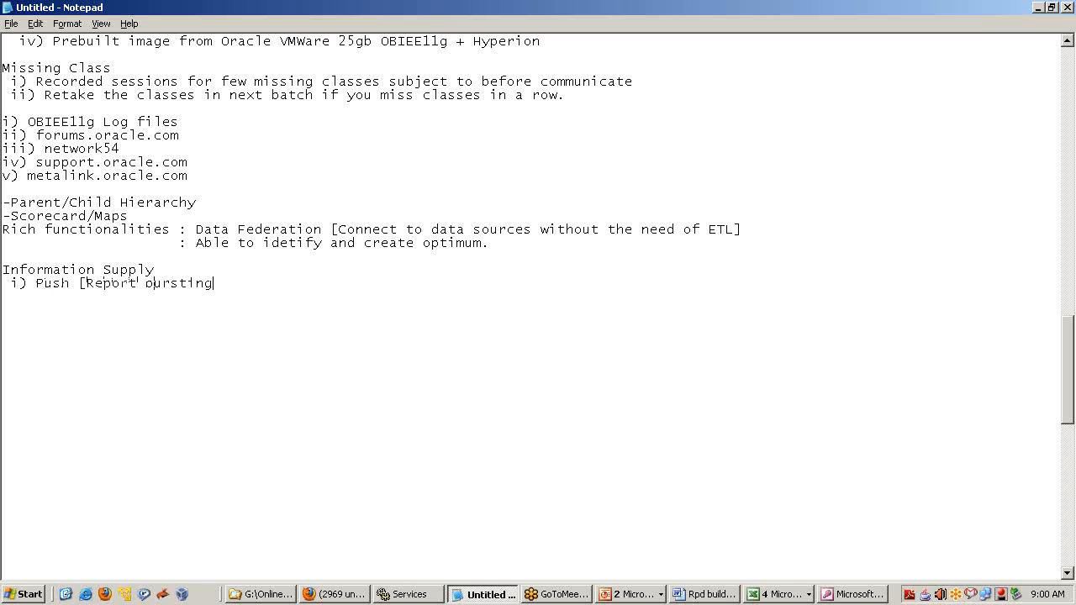
pyautogui.write('] : Monthly Closing')
pyautogui.write('ii) Pull')
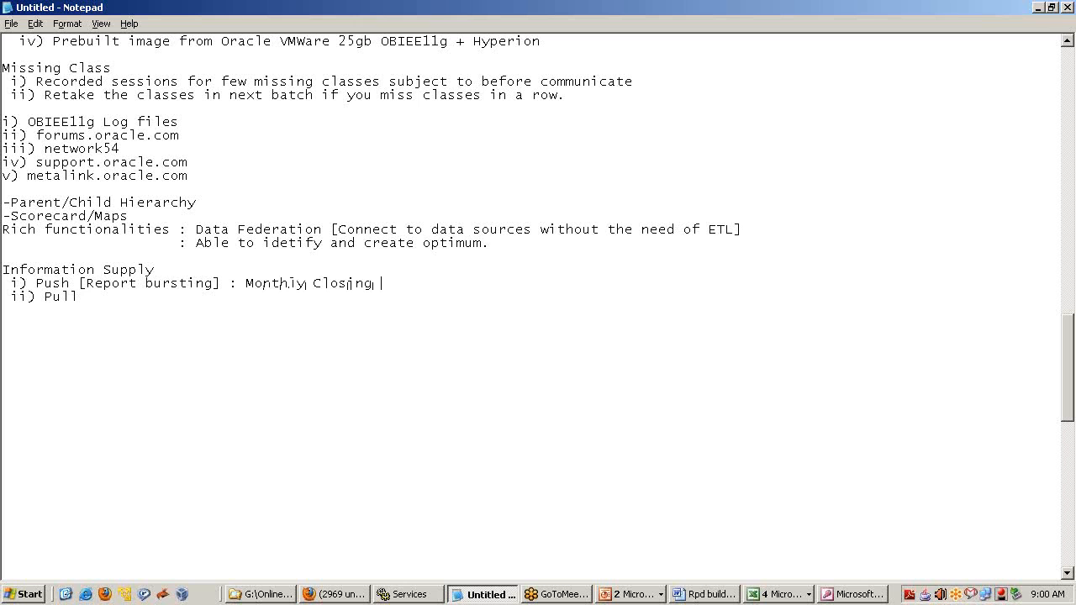
# - Extend the Push line to read 'Monthly Closing Report 1000 1st Business Day'
pyautogui.write('Report')
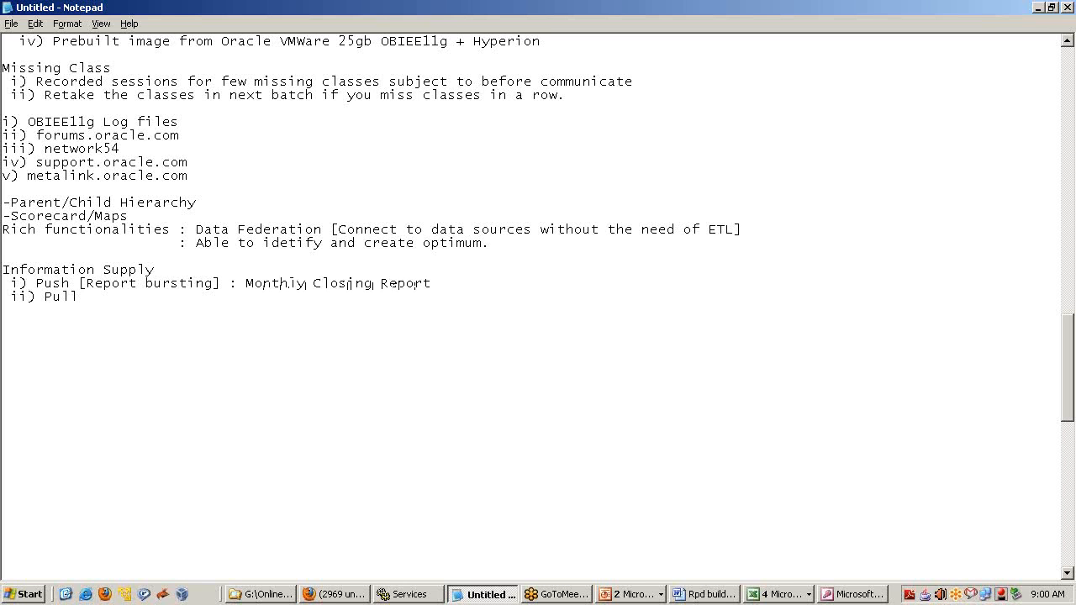
pyautogui.write('1000')
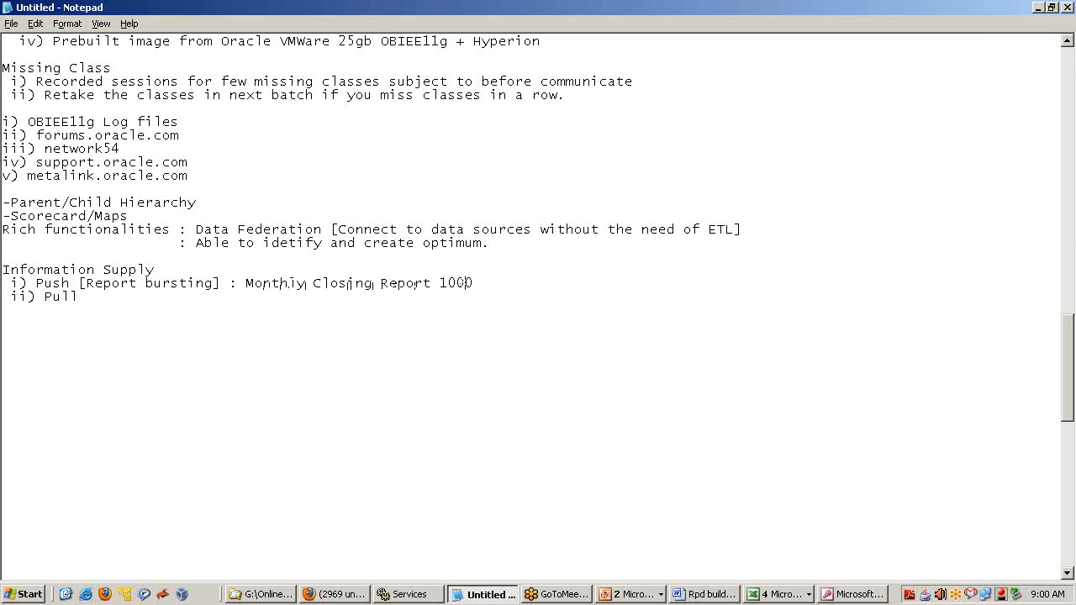
pyautogui.write('1st')
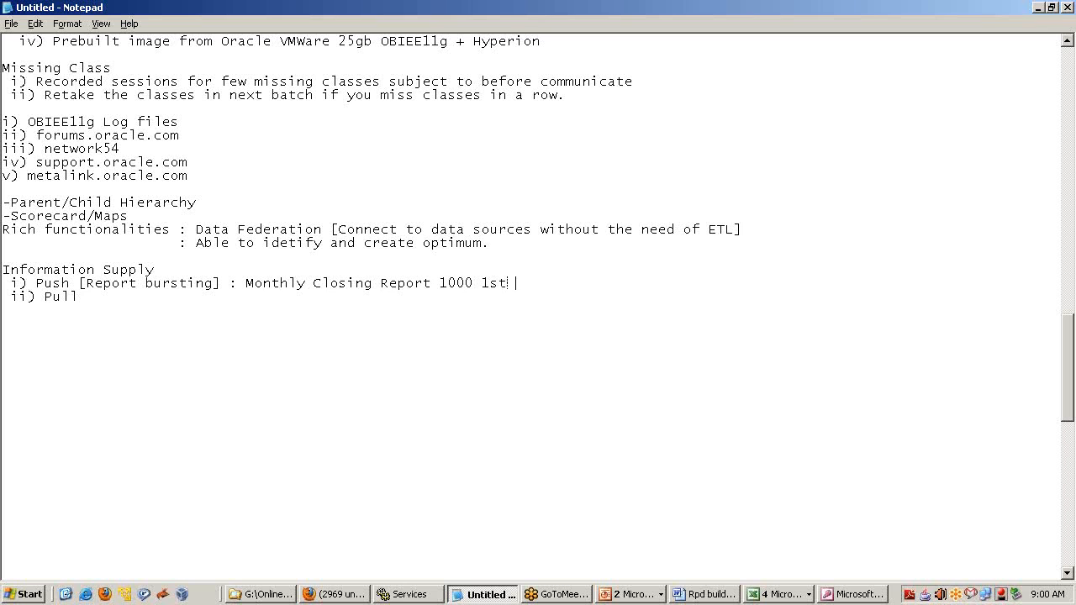
pyautogui.write('Business Da')
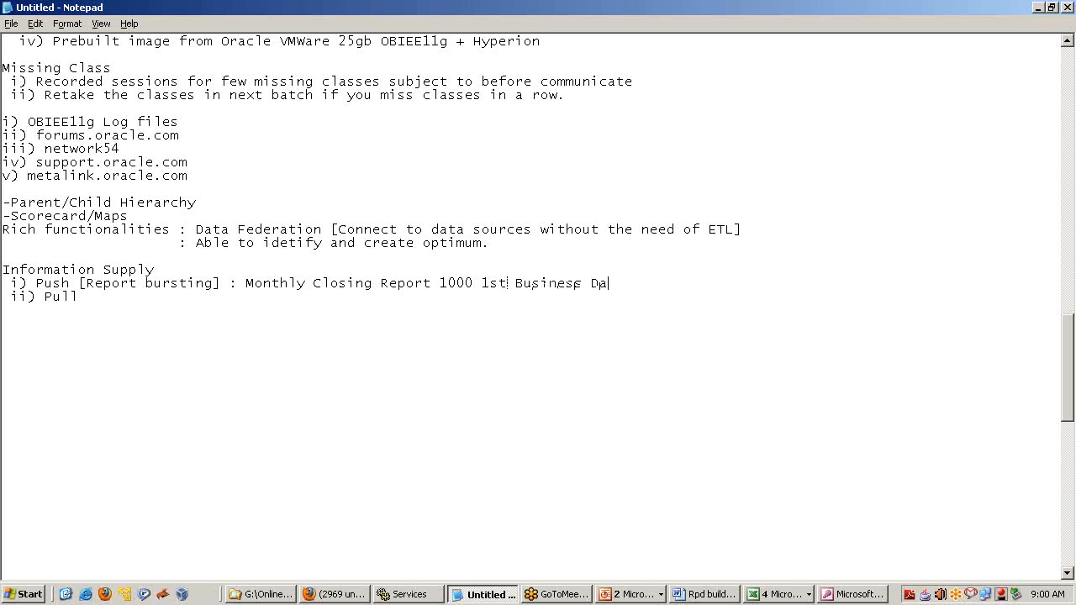
pyautogui.write('y')
pyautogui.write('a) Trigger')
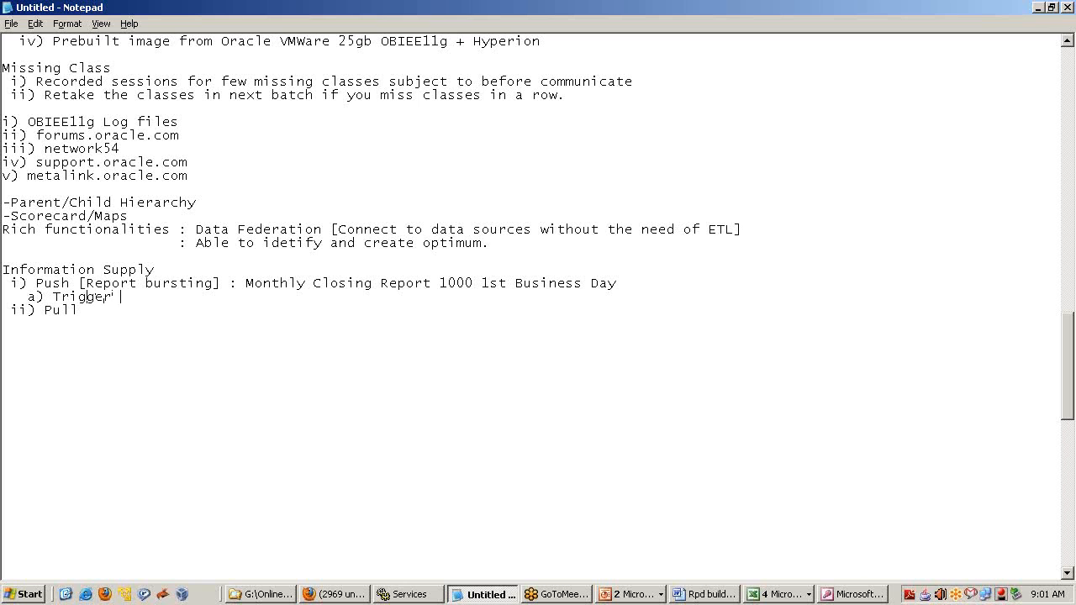
# - Add Push triggers: sales below average, and 'b) Sales < Target by 50% inform to the stake holder'
pyautogui.write('Sales')
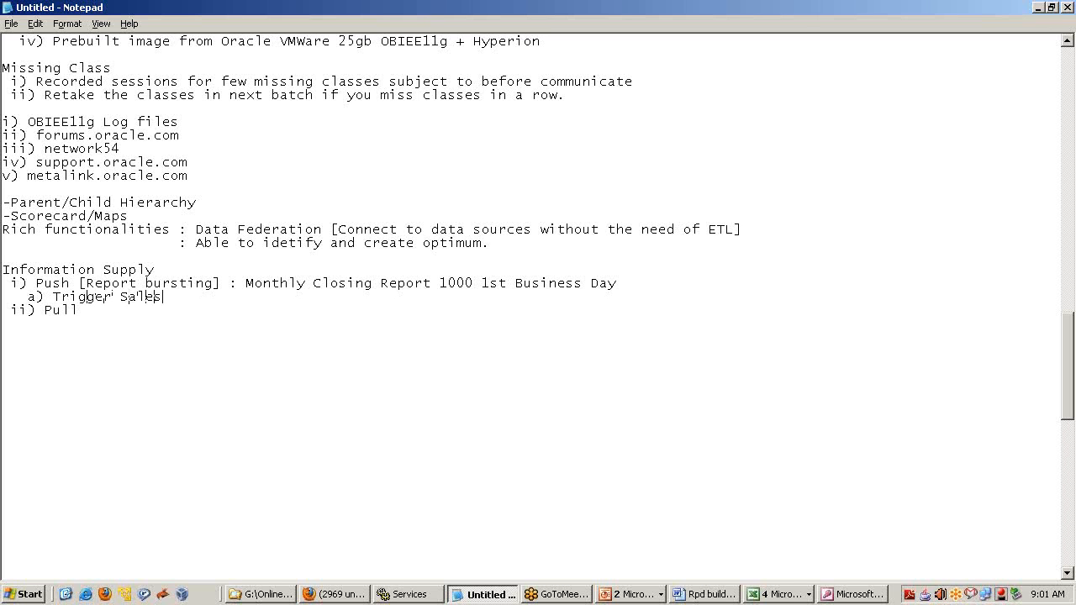
pyautogui.write('< Avg Sales for last 12 Month Rolling')
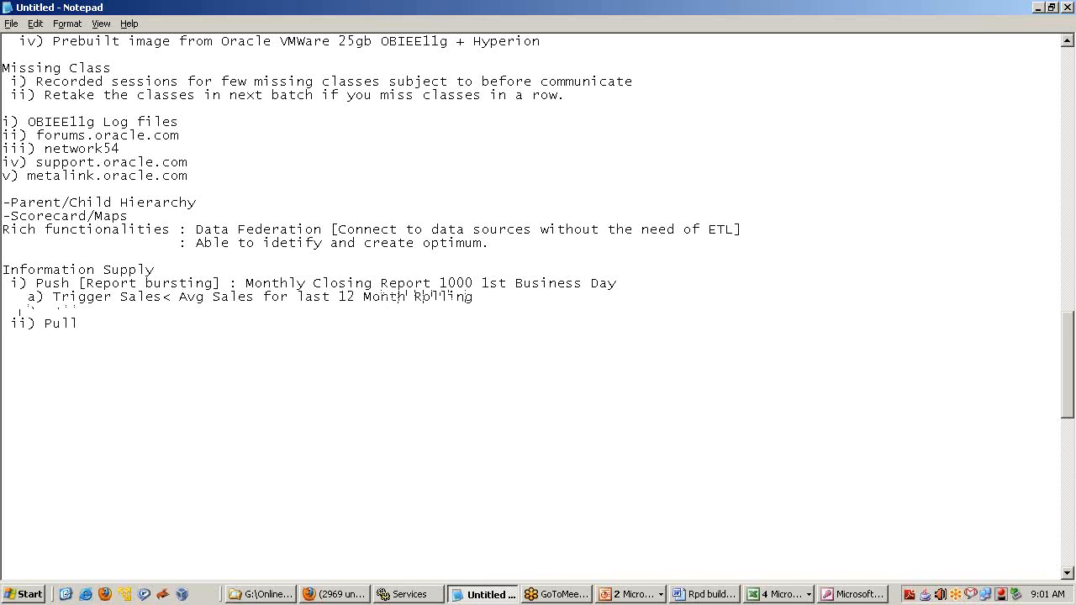
pyautogui.write('b) Sales< Target')
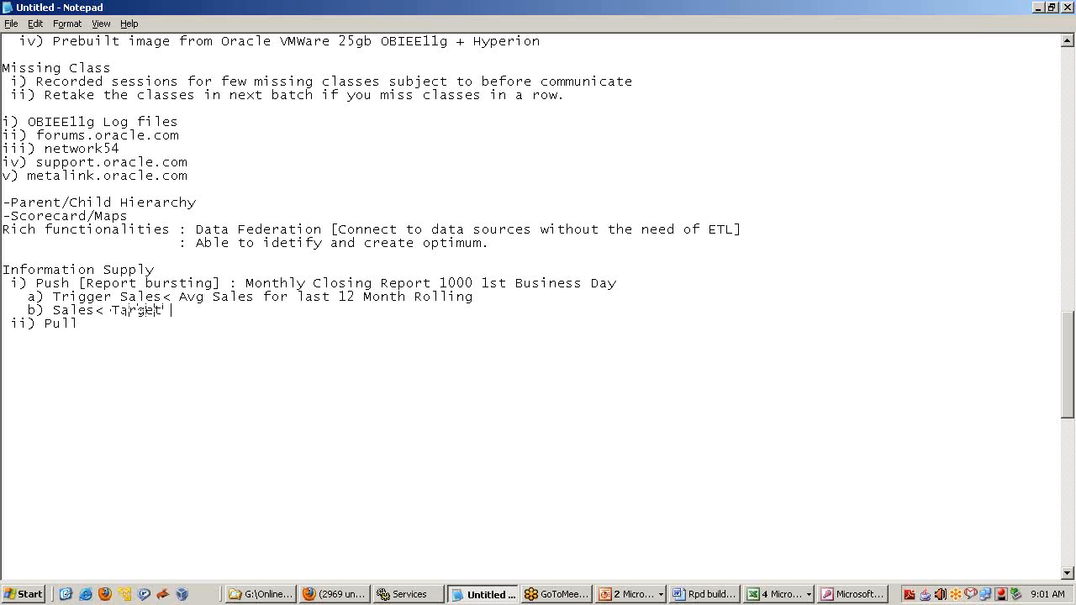
pyautogui.write('by 50%')
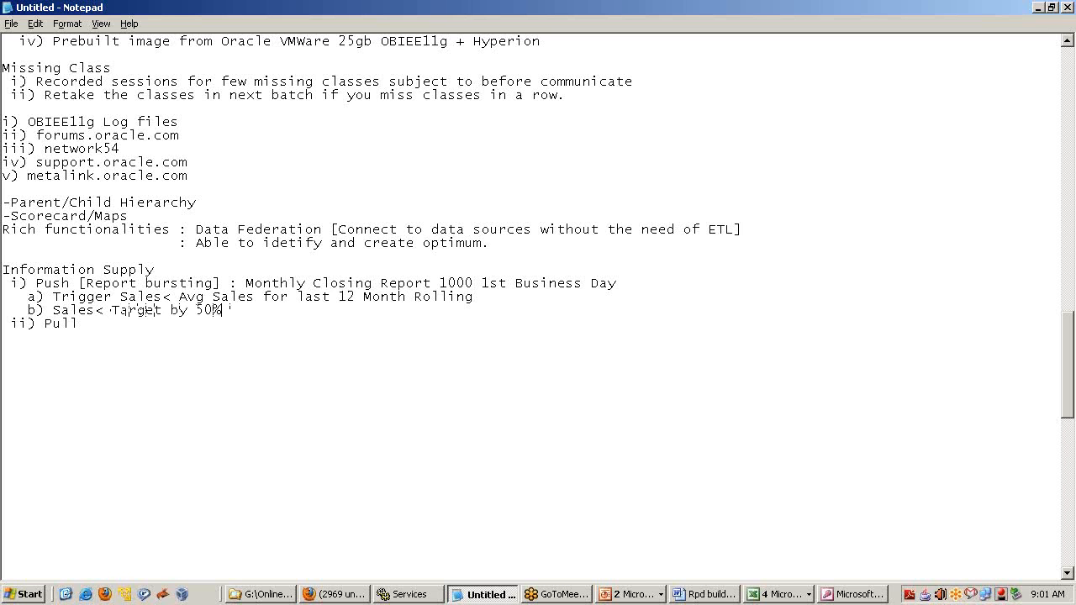
pyautogui.write('inform t')
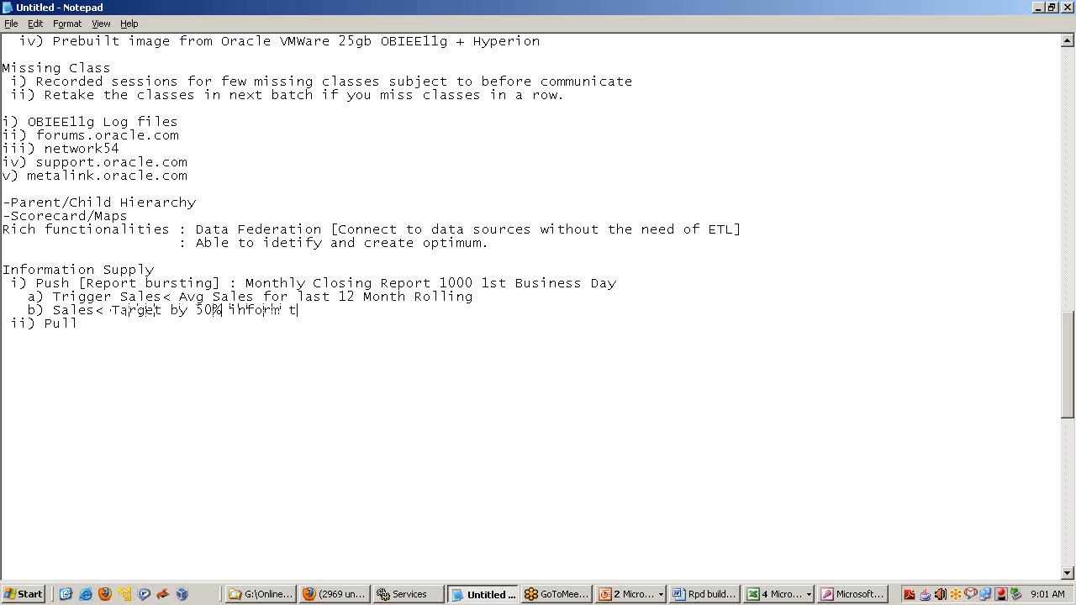
pyautogui.write('o the')
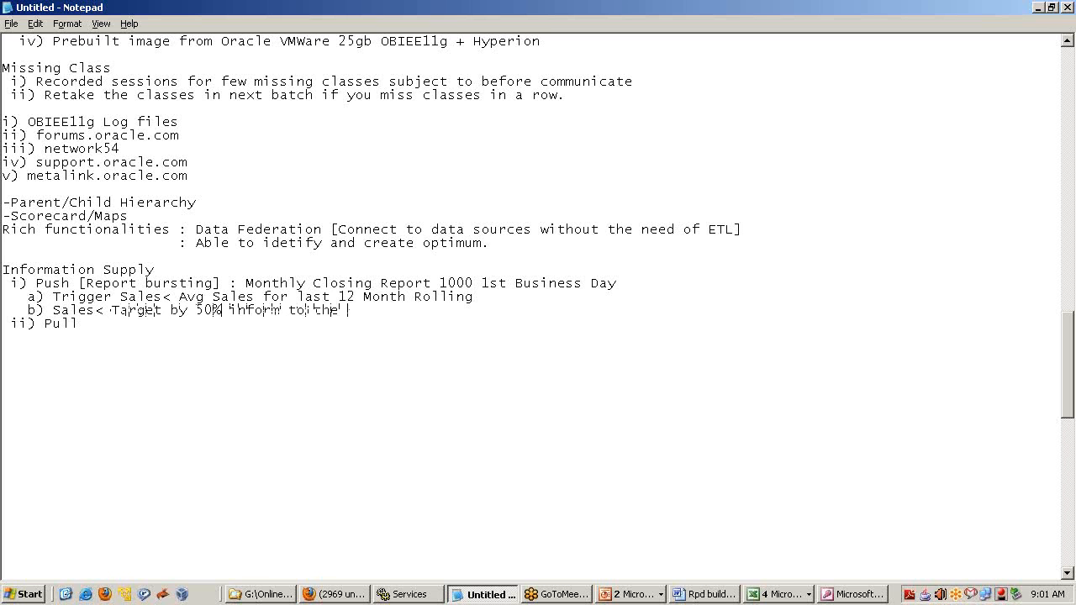
pyautogui.write('stake g')
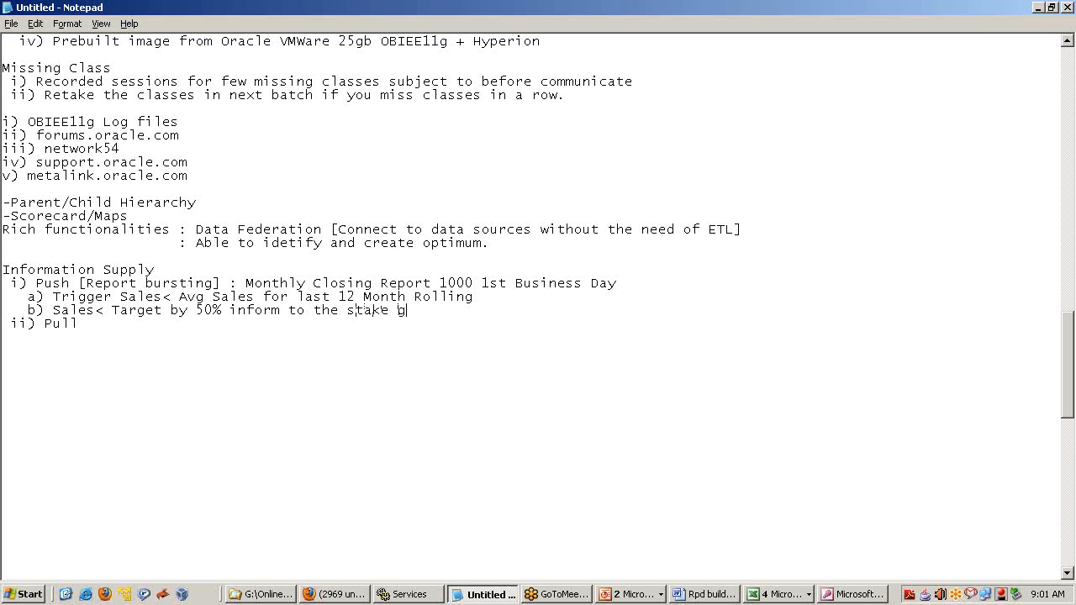
pyautogui.write('older')
pyautogui.click(531, 323)
pyautogui.write(" '")
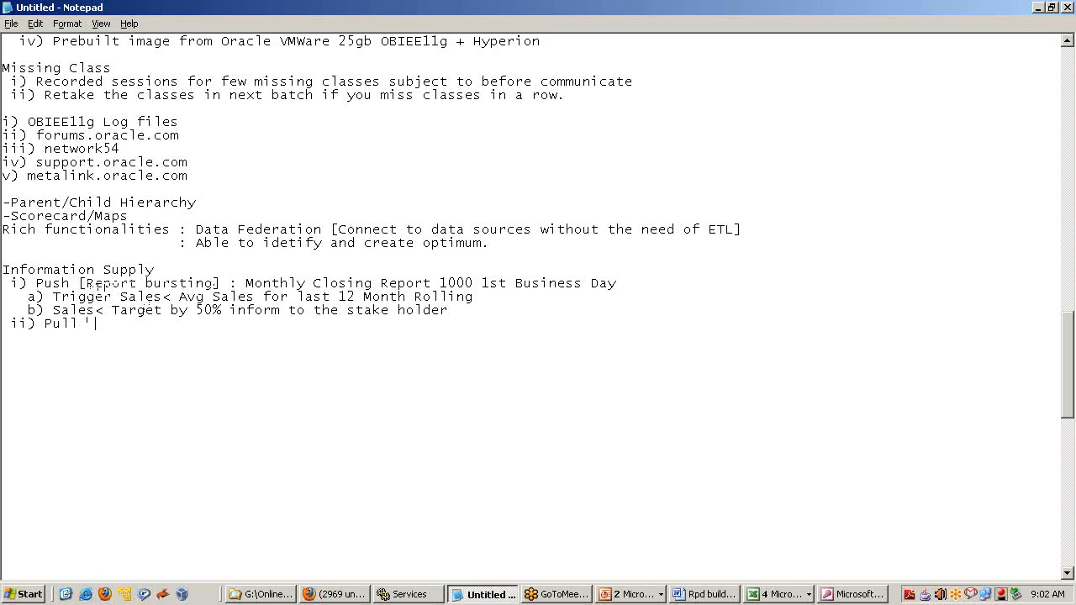
# - Complete the Pull entry with ': User visit to the reporting source'
pyautogui.write(':')
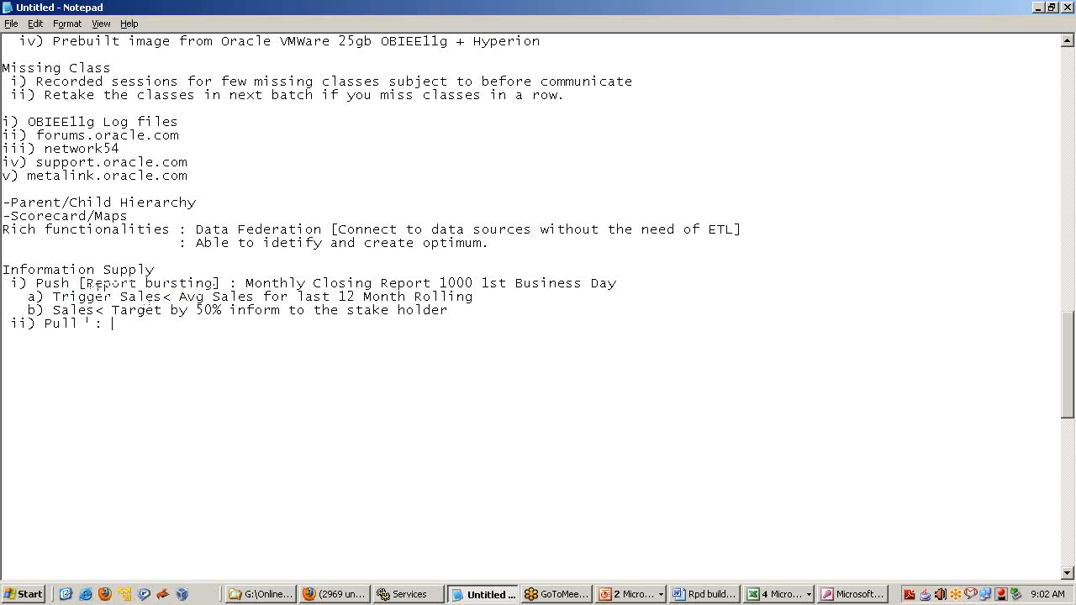
pyautogui.write('User Vusi')
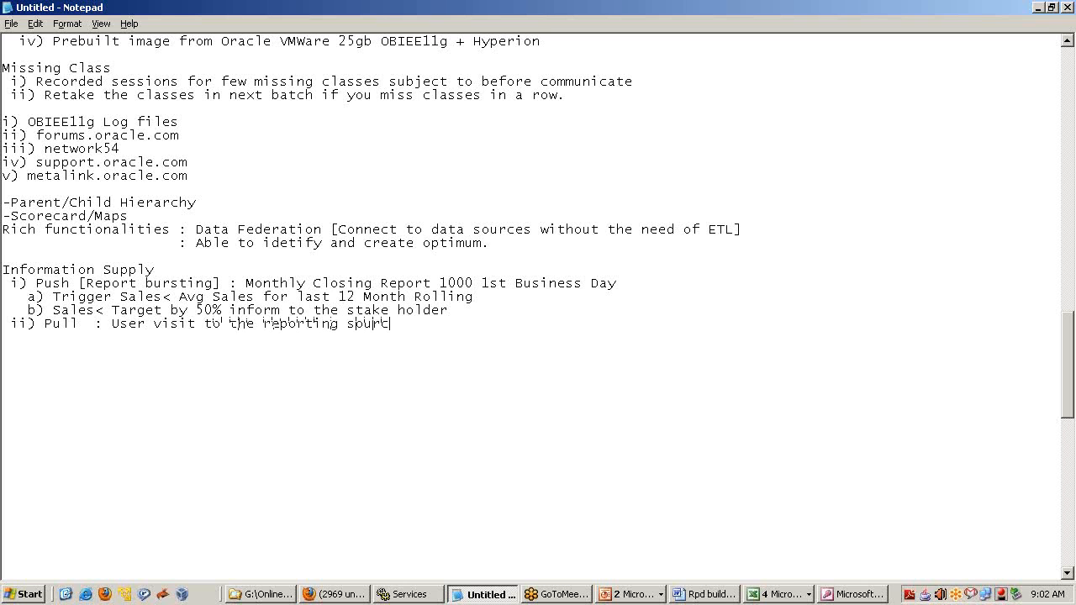
pyautogui.write('ce')
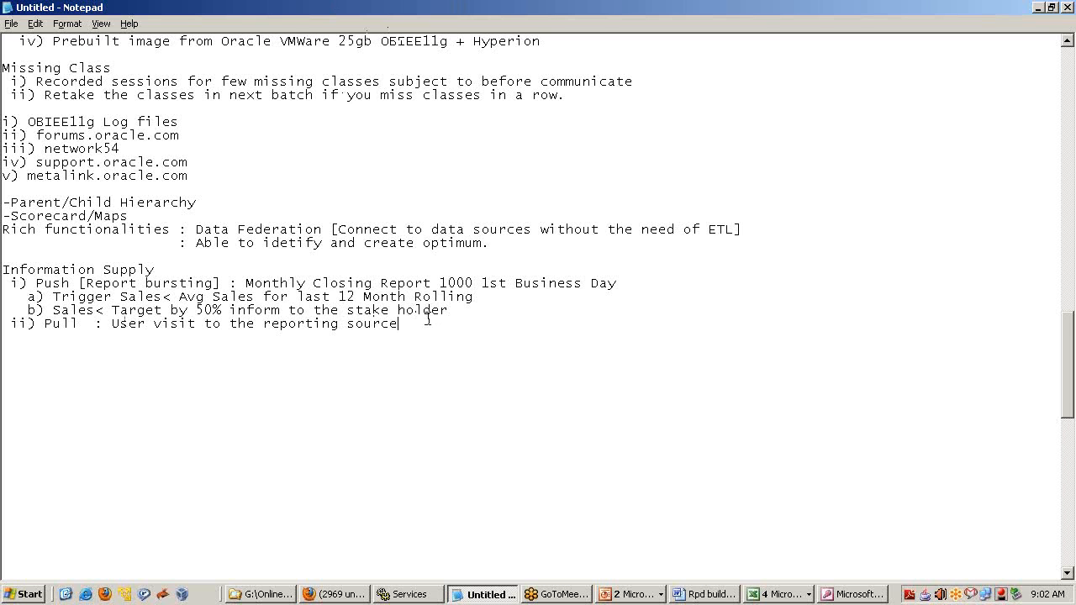
pyautogui.moveTo(429, 323)
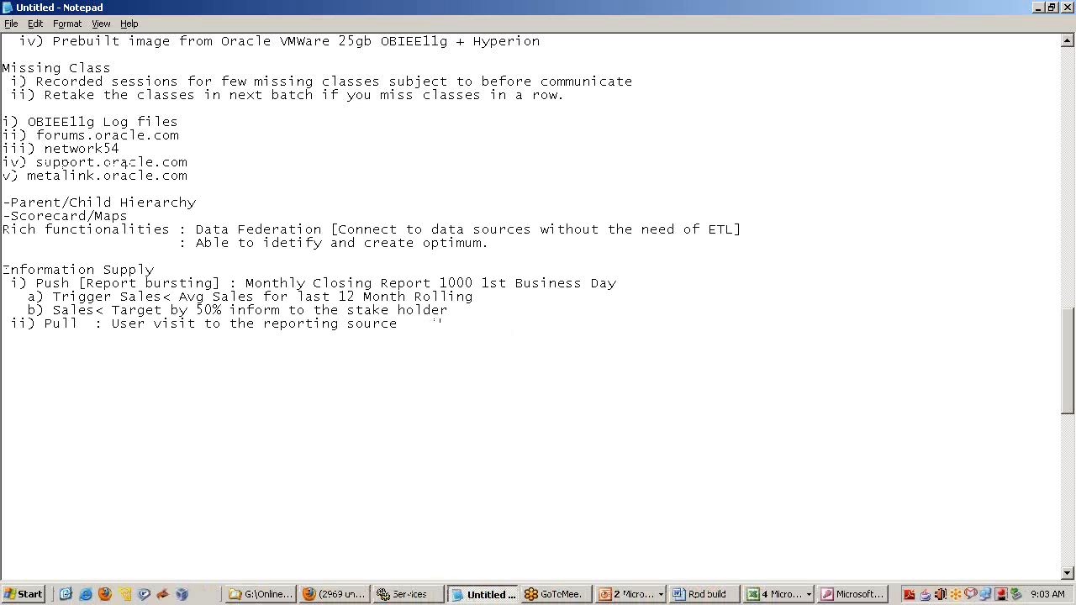
# - Write 'Query performance 70% underlying data design' and start an indented '30%' line
pyautogui.write('Query perforamnce')
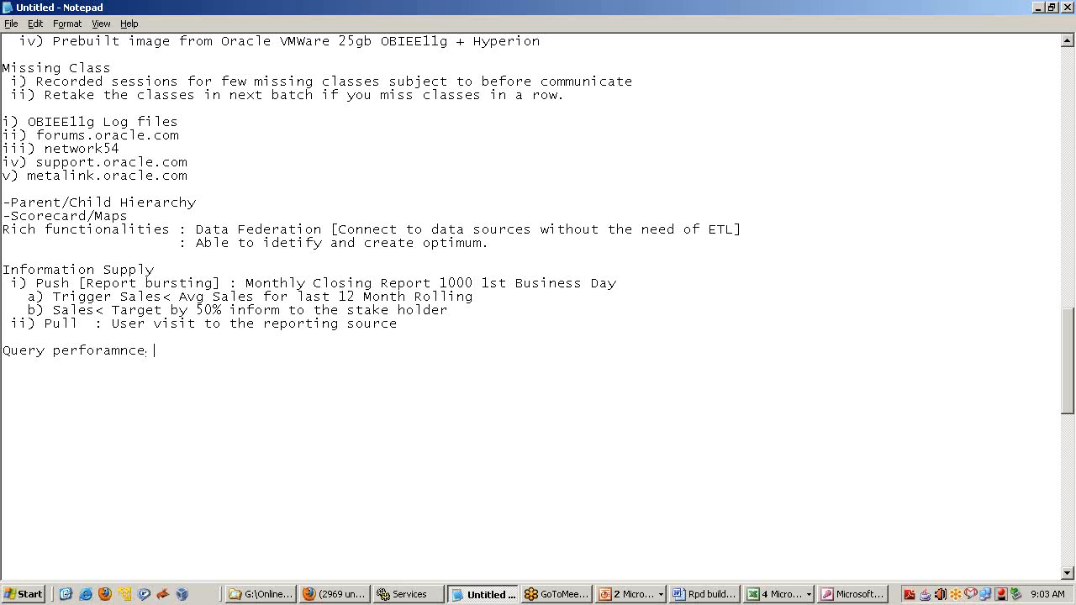
pyautogui.press('BackSpace')
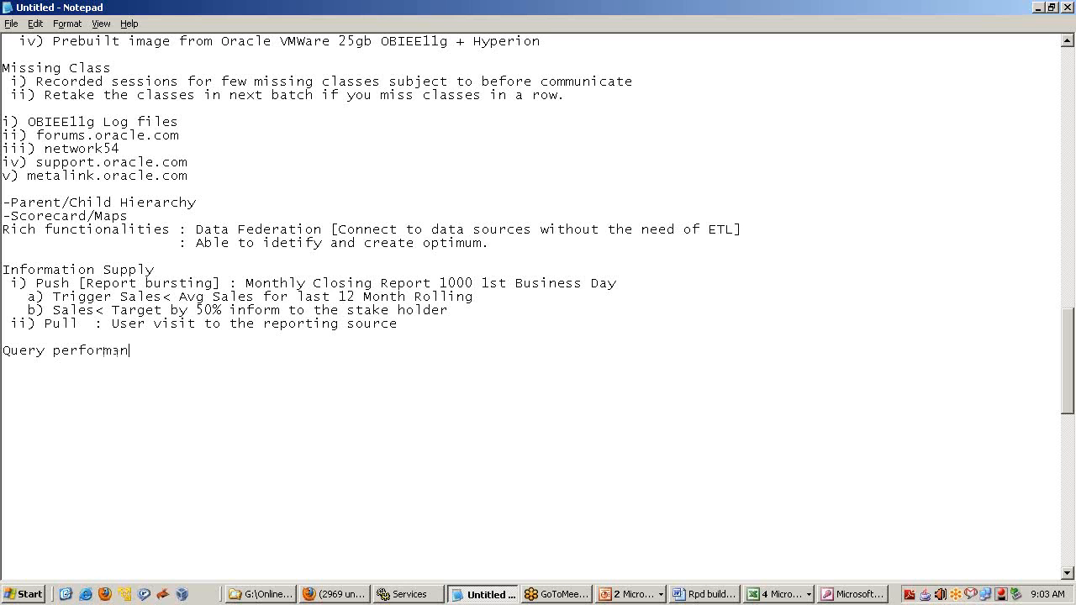
pyautogui.write('ce')
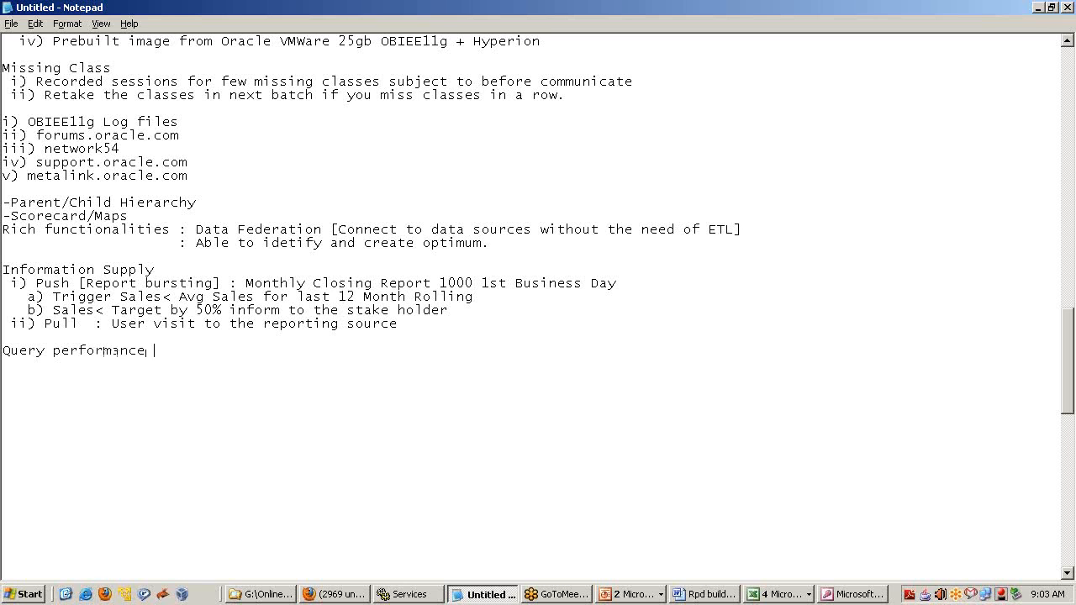
pyautogui.write('7-%')
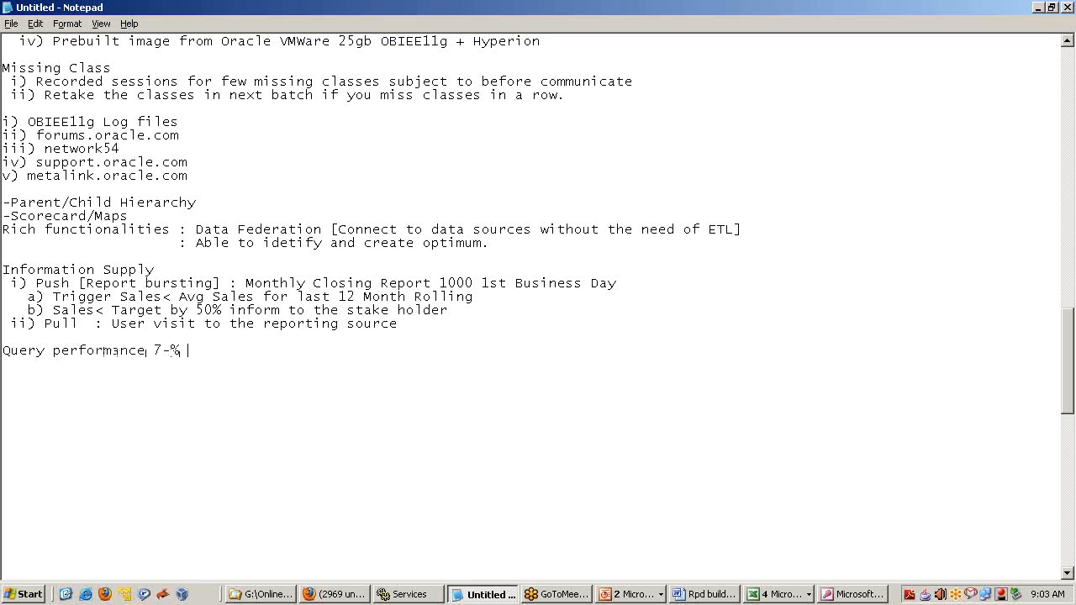
pyautogui.write('0%')
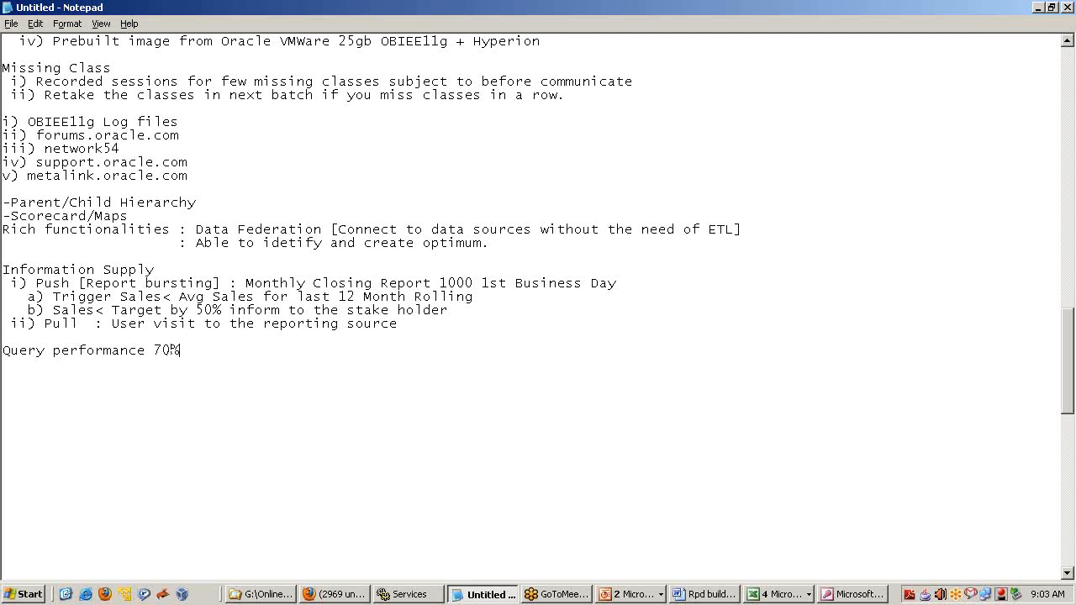
pyautogui.write('understa')
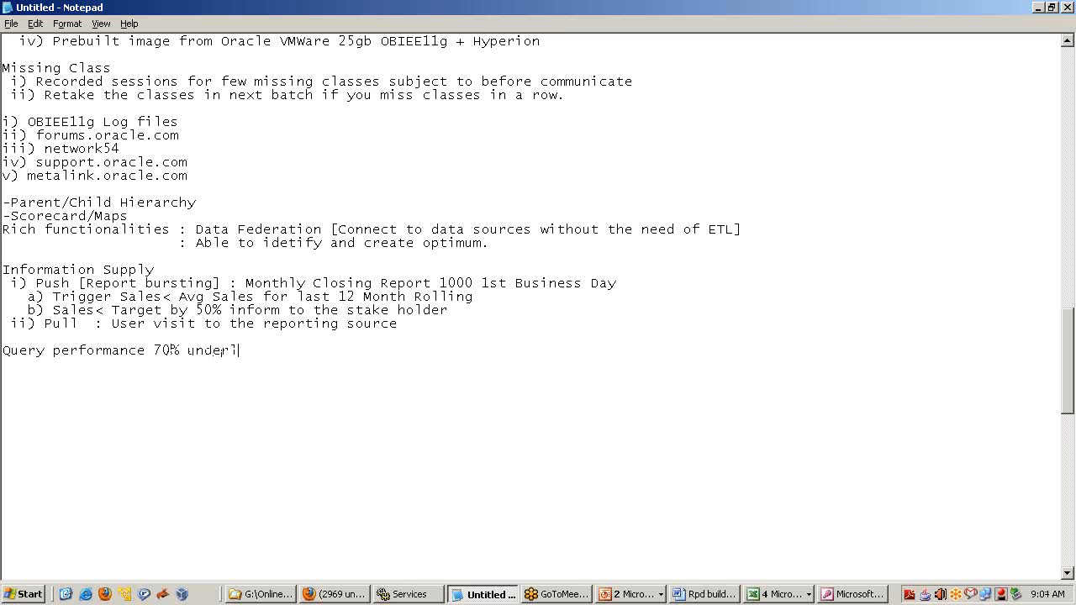
pyautogui.write('ying data')
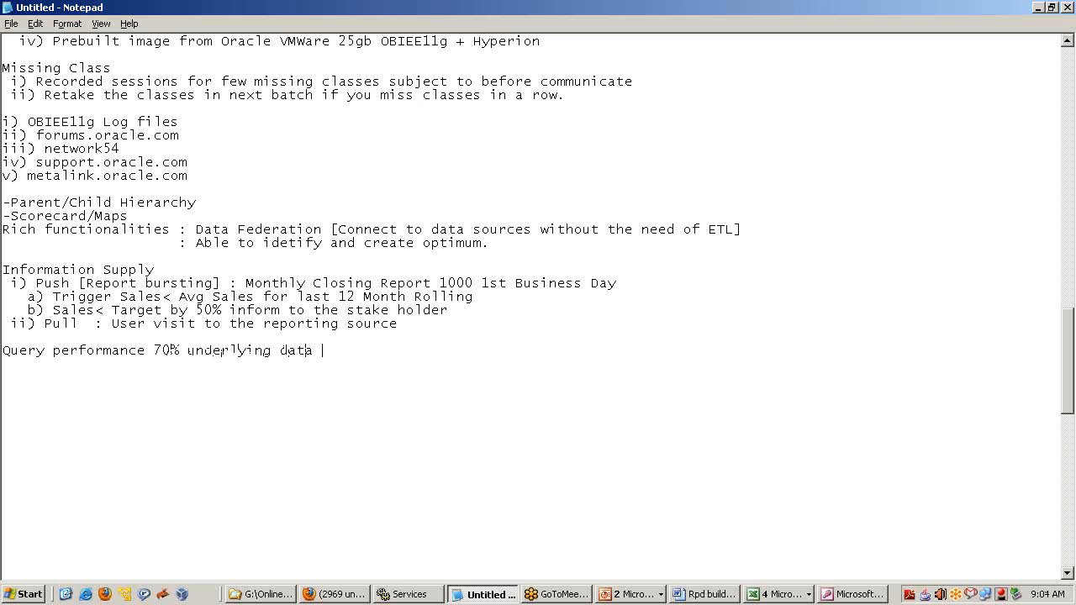
pyautogui.write('design')
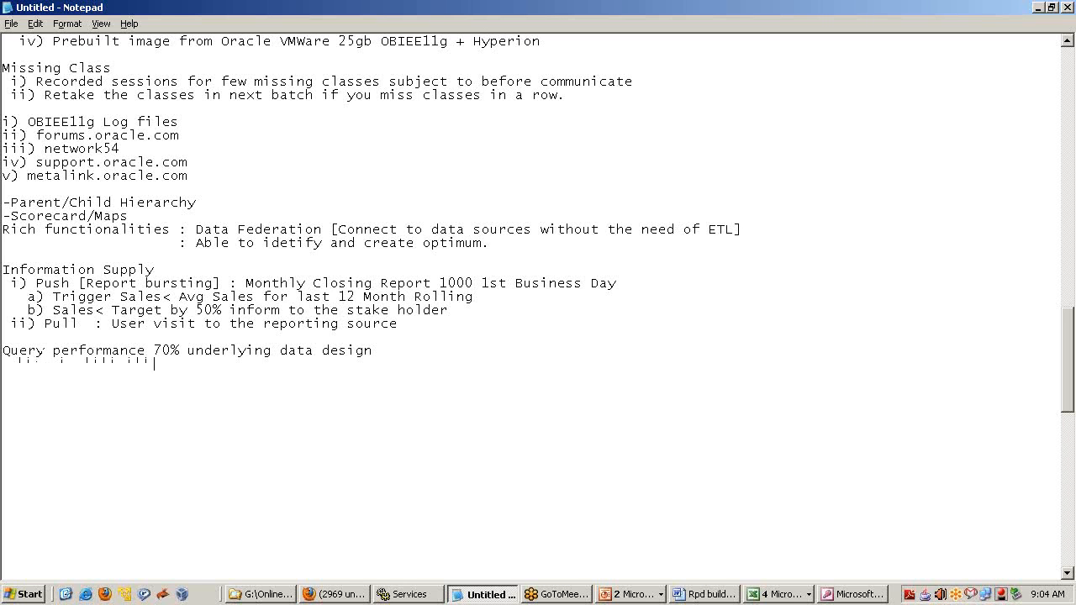
pyautogui.write('30%')
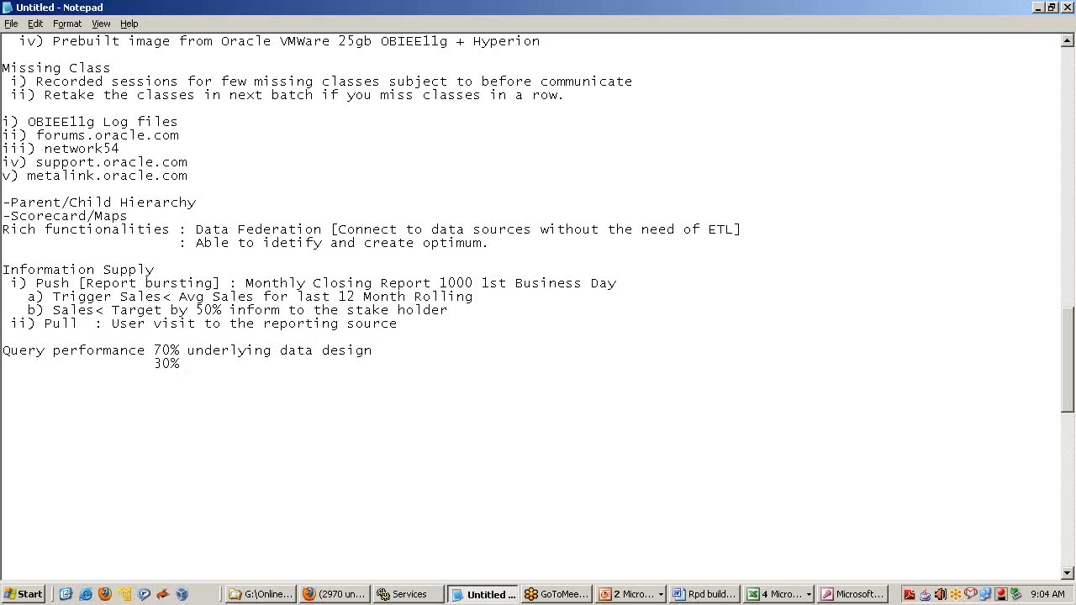
pyautogui.moveTo(441, 344)
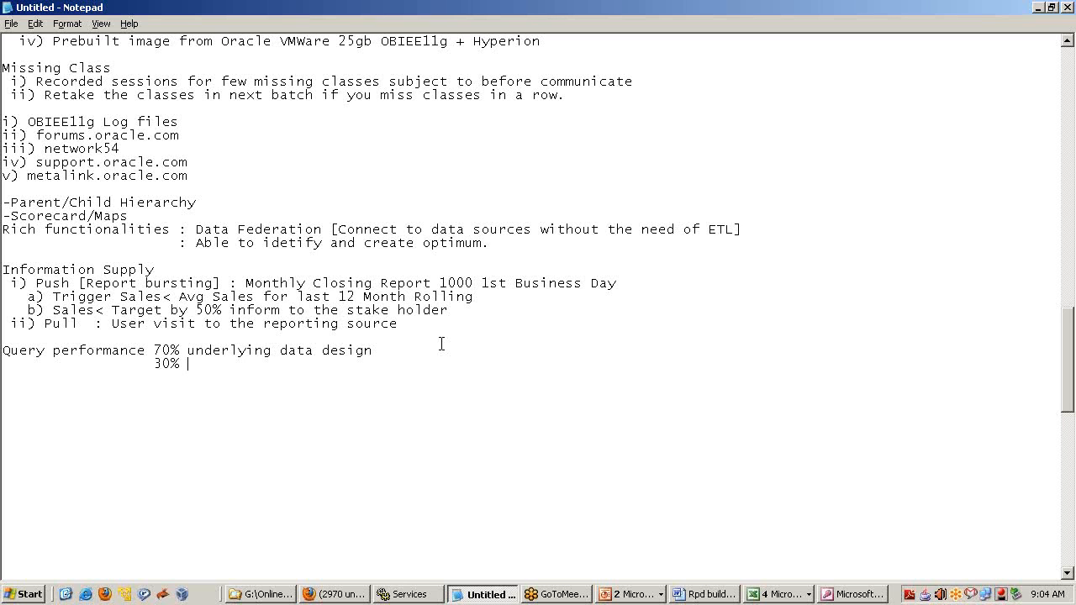
# - Label the 30% line 'Reporting Tool' and list 'i) Optimum Query Creation'
pyautogui.write('Reporting')
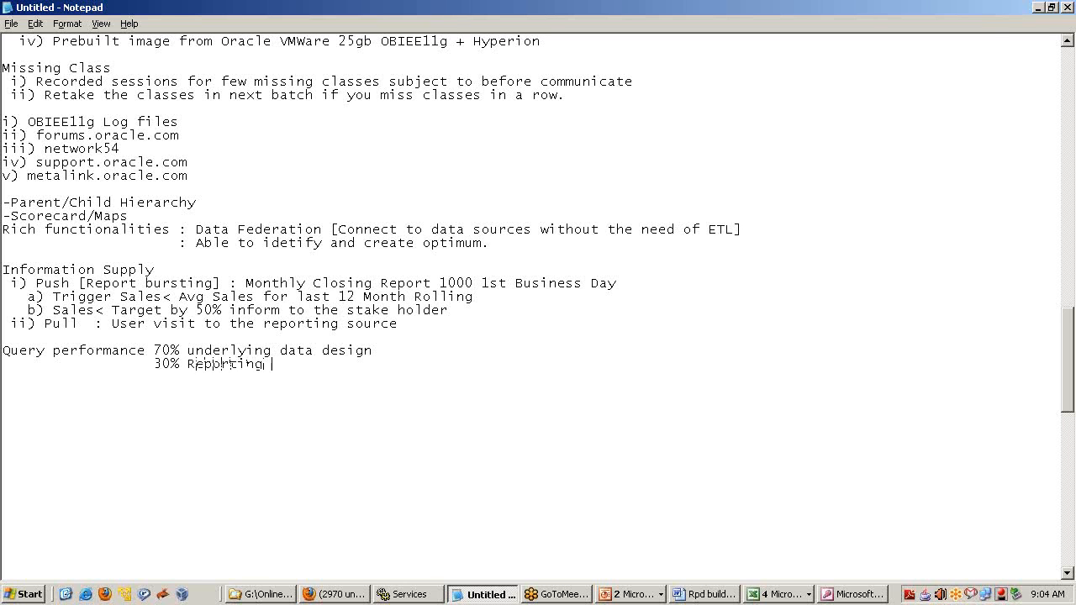
pyautogui.write('T')
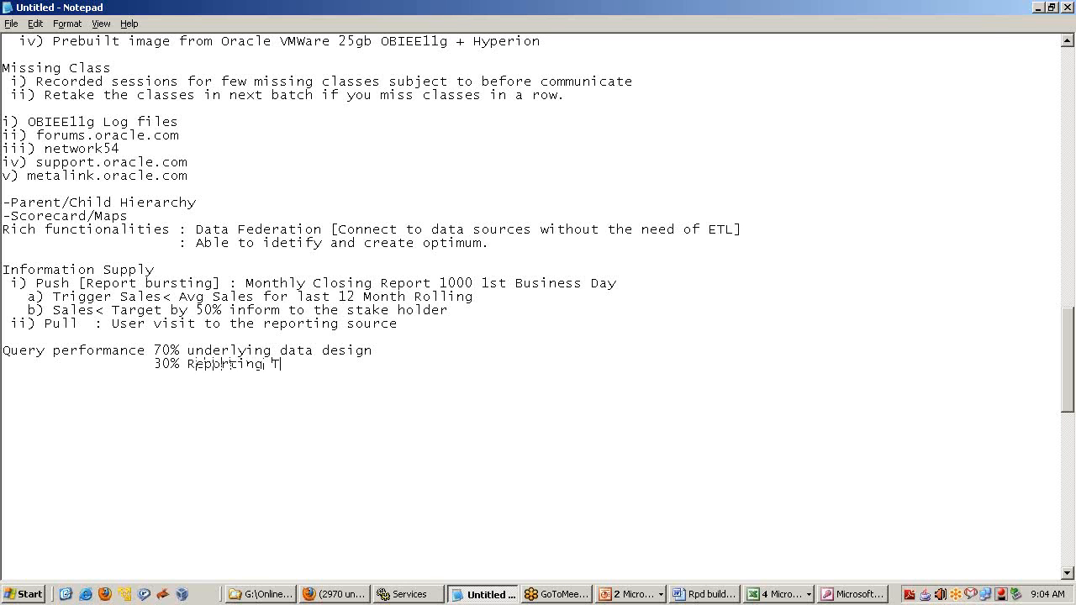
pyautogui.write('ool')
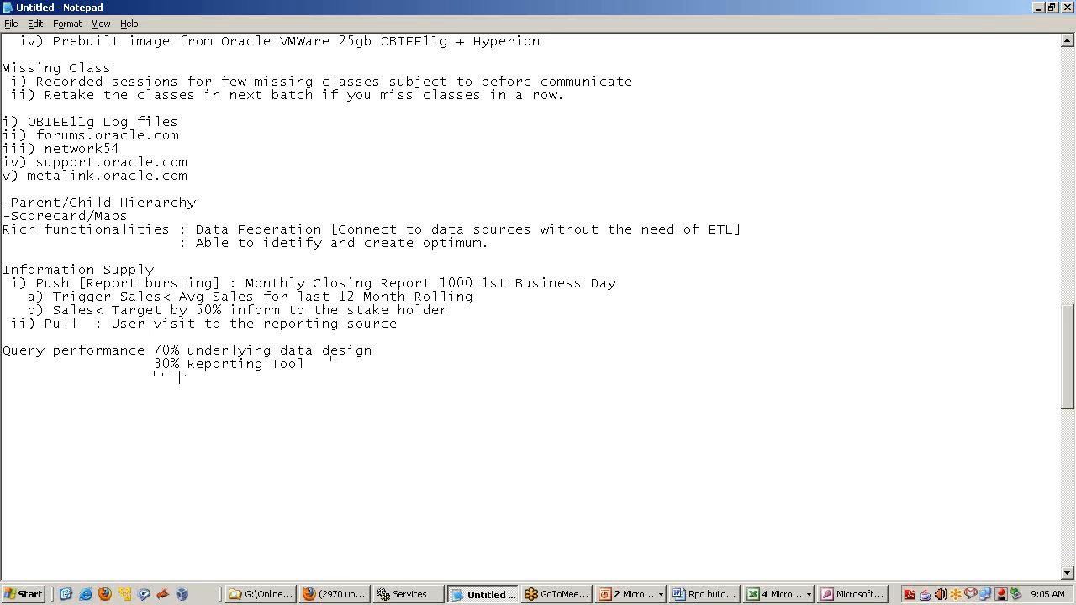
pyautogui.write('i) Qu')
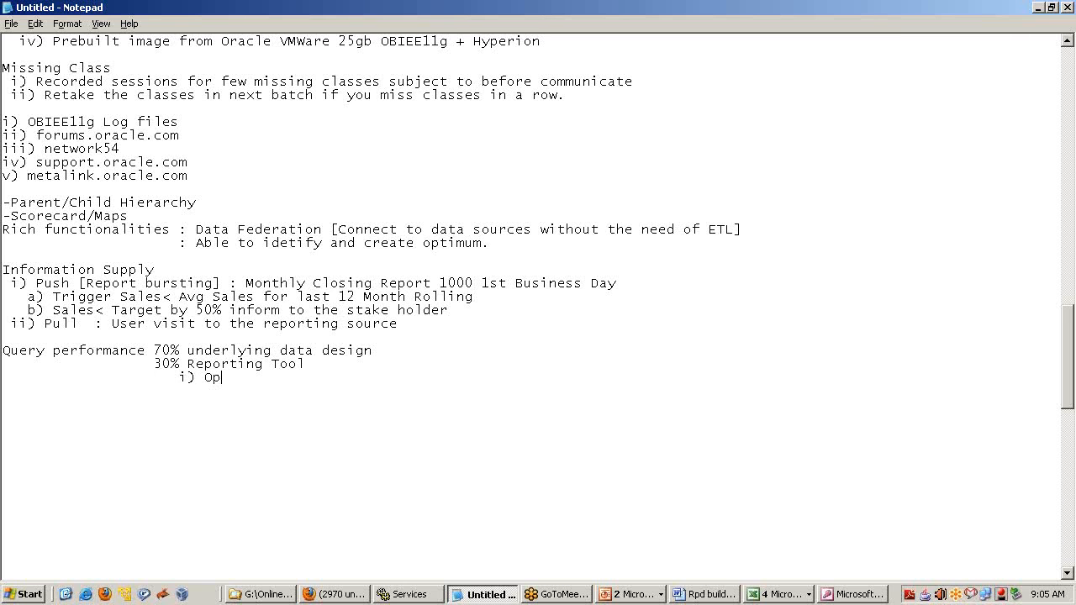
pyautogui.write('timum Query Creation')
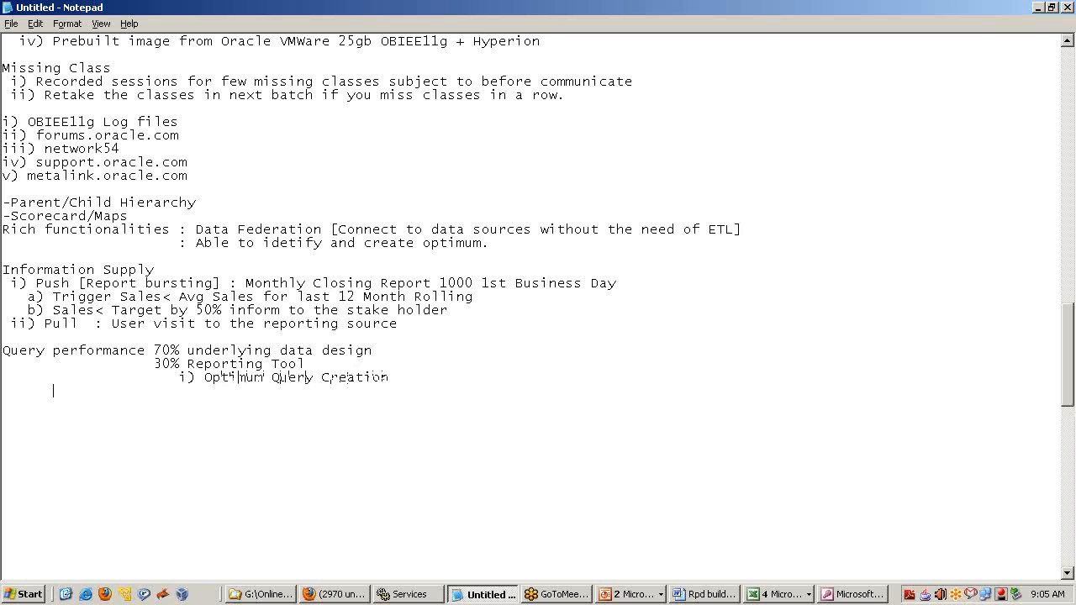
# - Add items 'ii) Server Memory usage' and 'iii) Reporting Server Infrastrut'
pyautogui.write('ii')
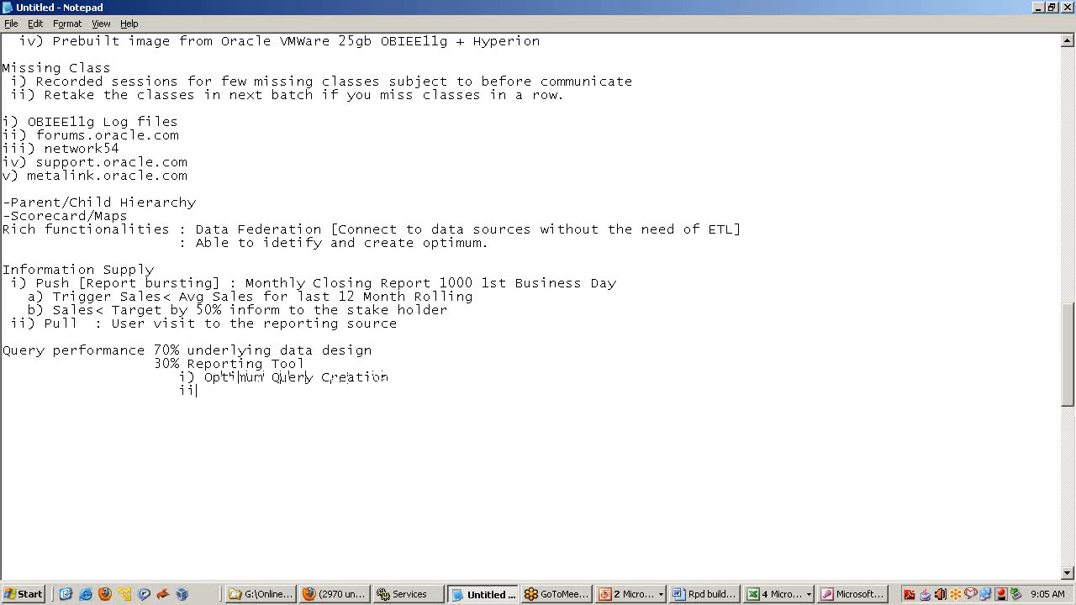
pyautogui.write(')')
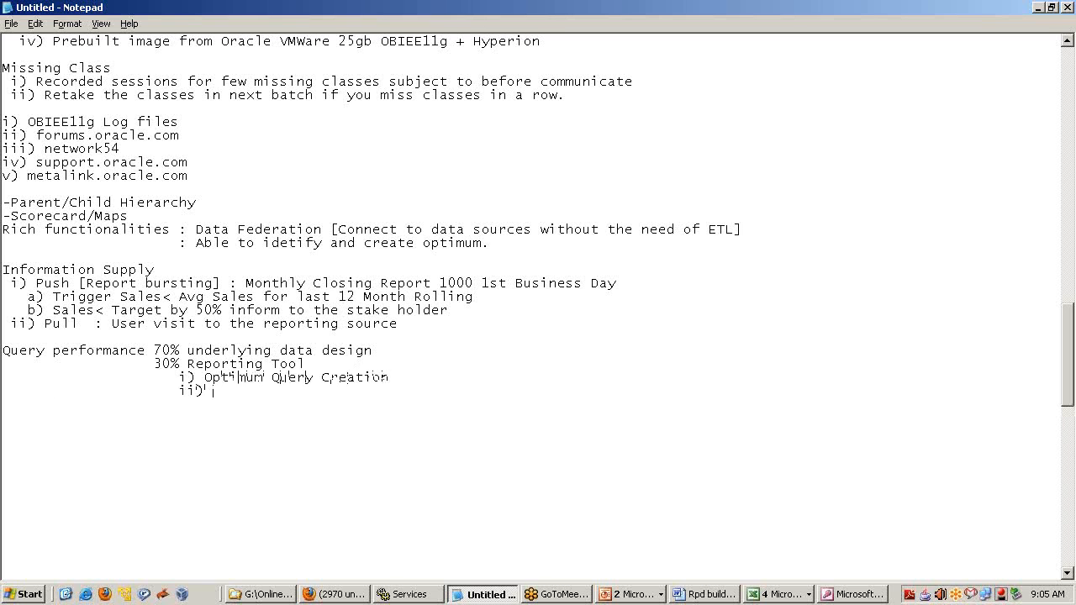
pyautogui.write('Server')
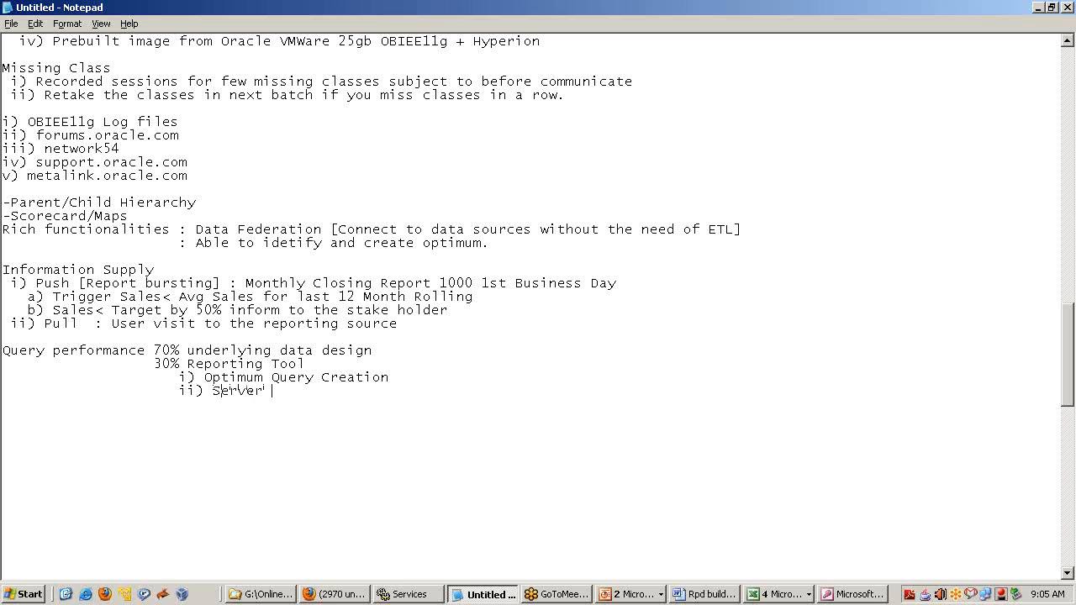
pyautogui.write('Memory')
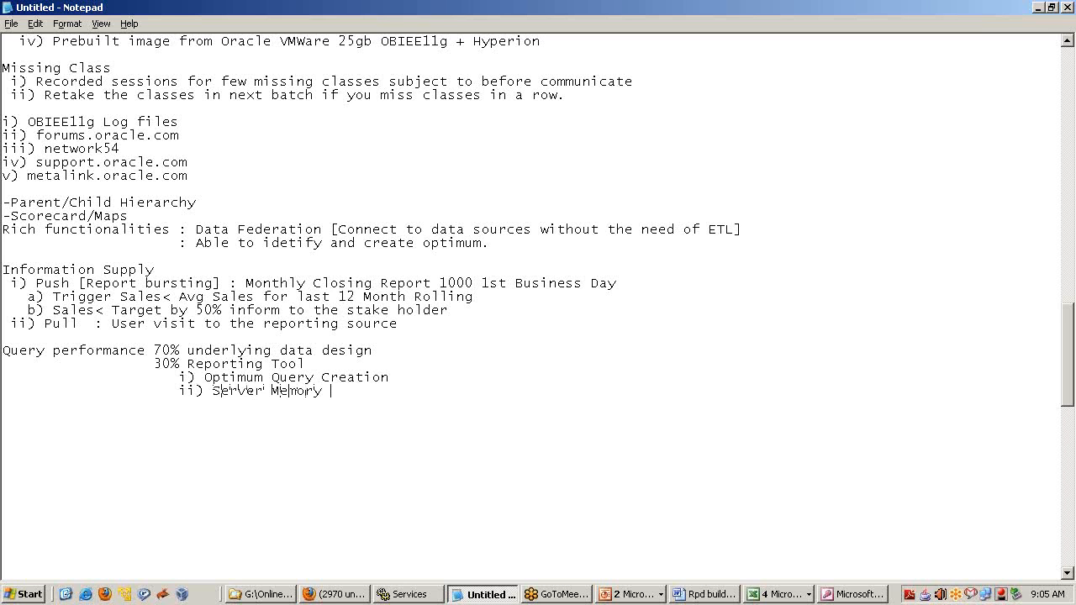
pyautogui.write('usage')
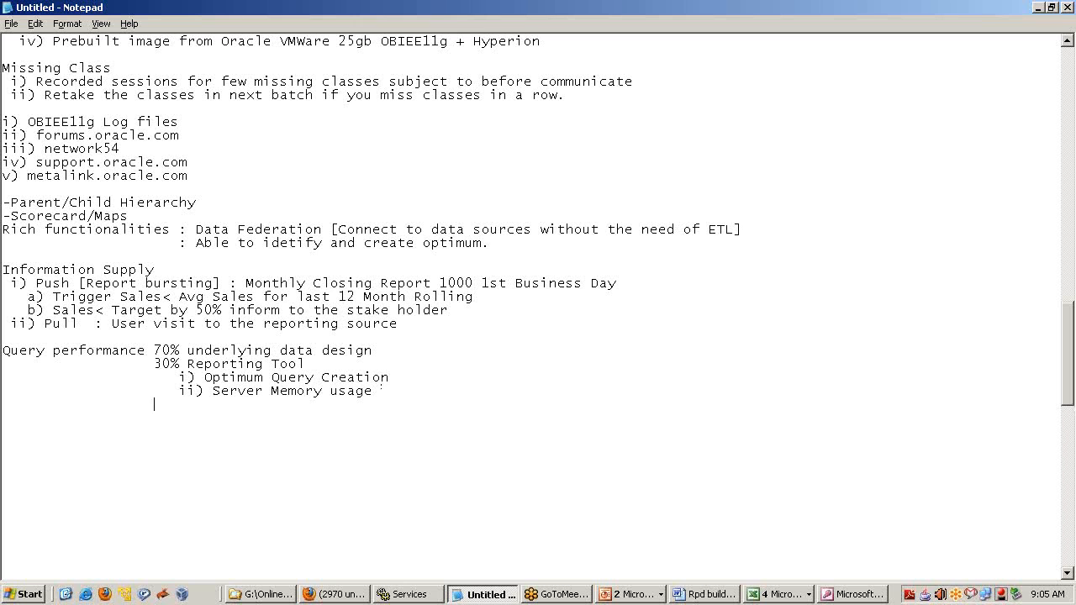
pyautogui.write('iii')
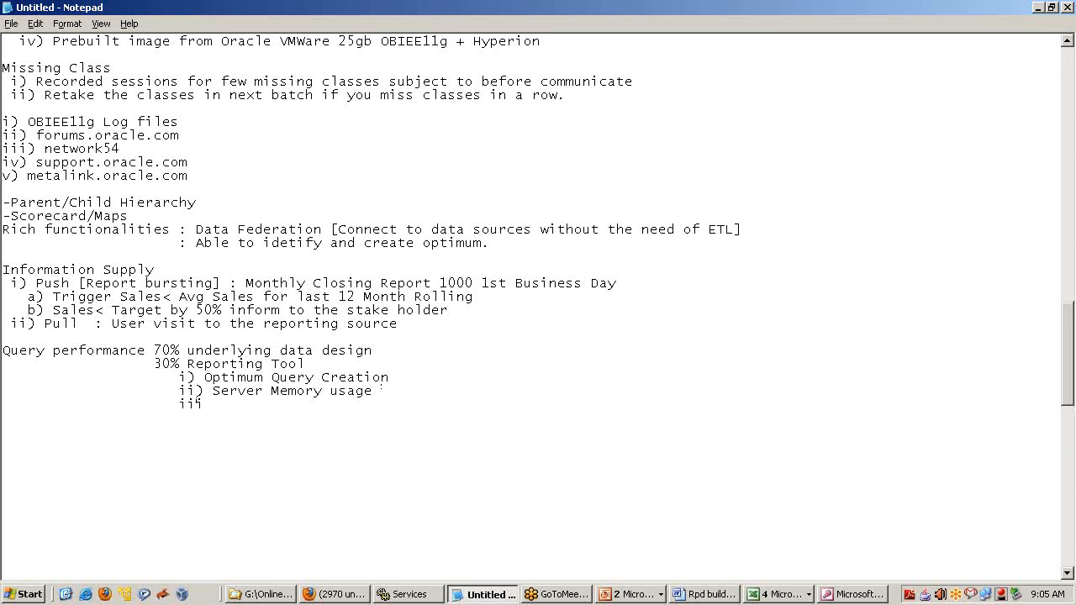
pyautogui.write(') Reporting Server Infr')
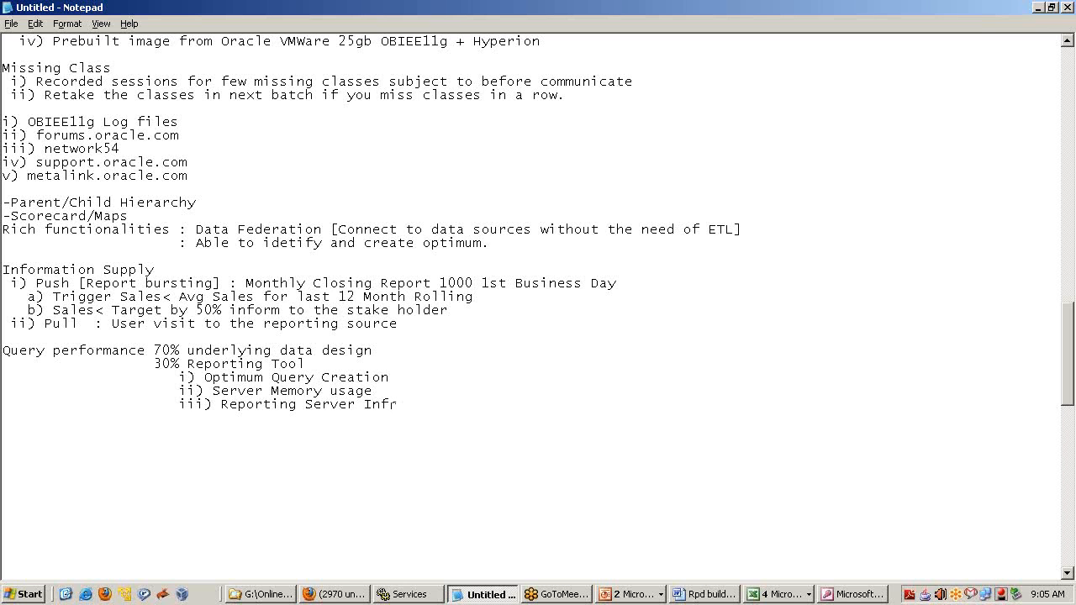
pyautogui.write('astrute')
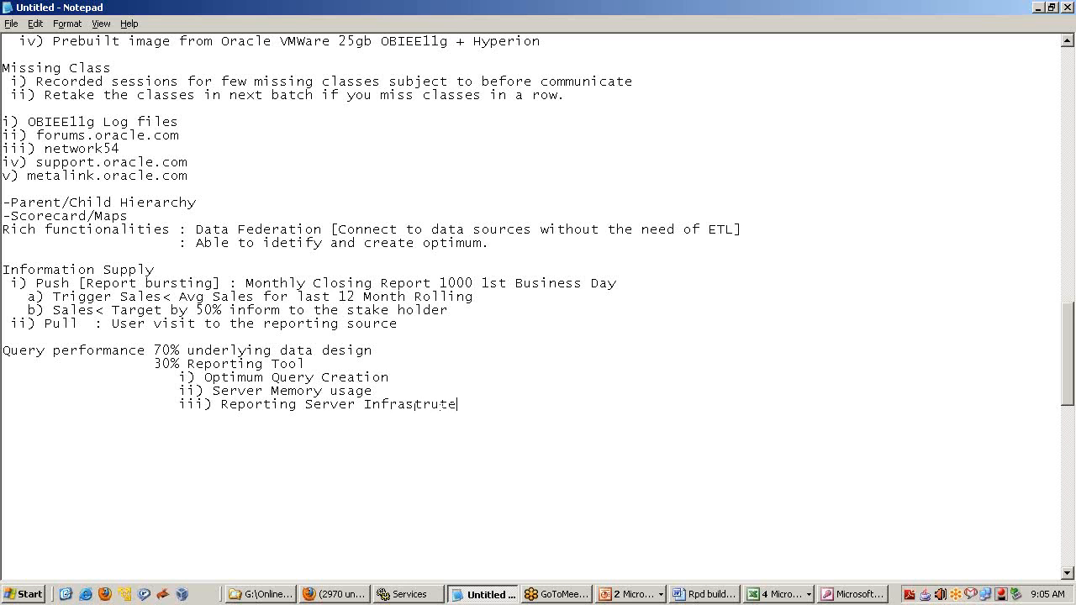
pyautogui.press('Backspace')
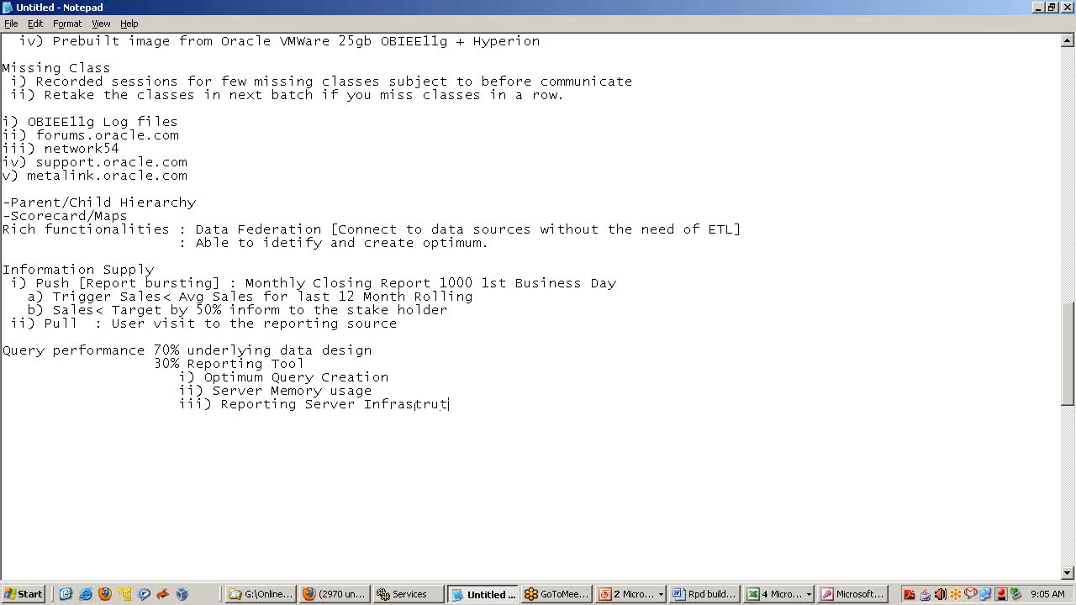